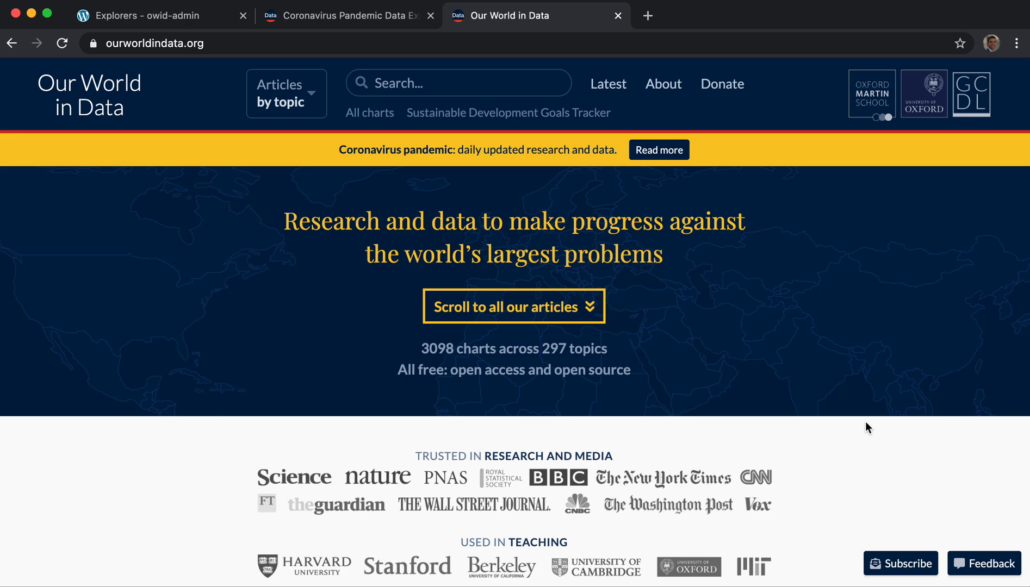
pyautogui.moveTo(834, 383)
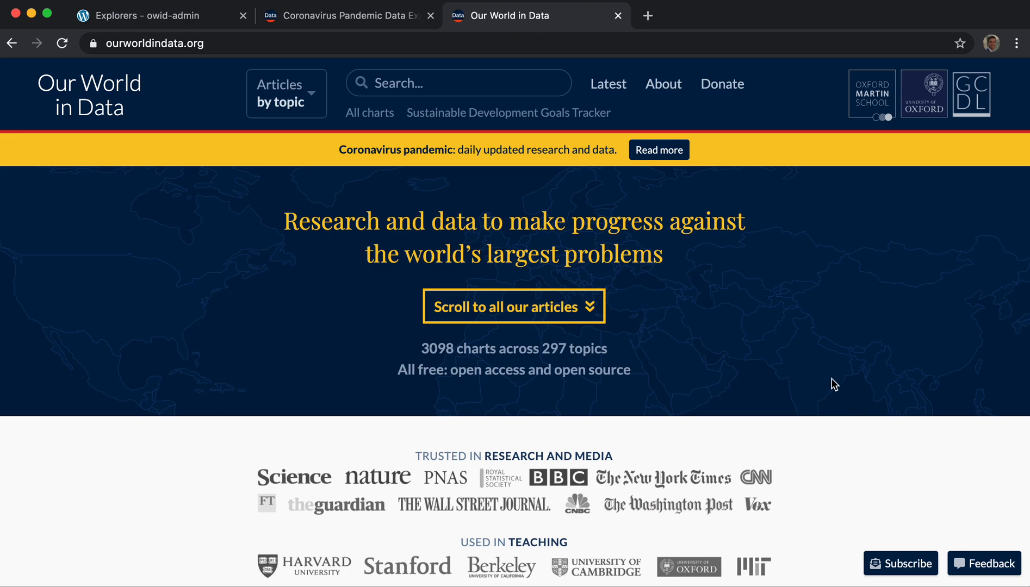
pyautogui.moveTo(790, 366)
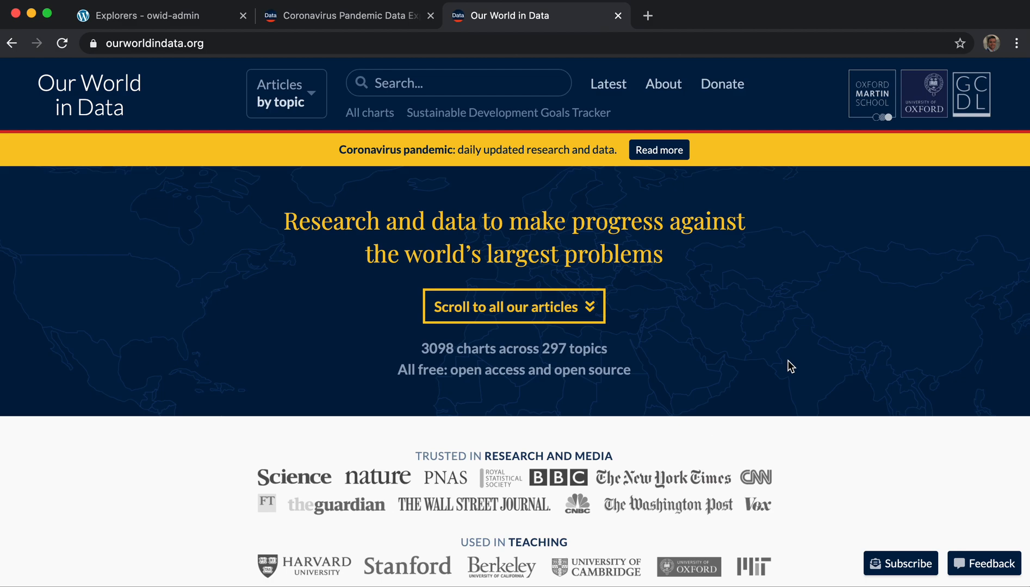
pyautogui.moveTo(788, 367)
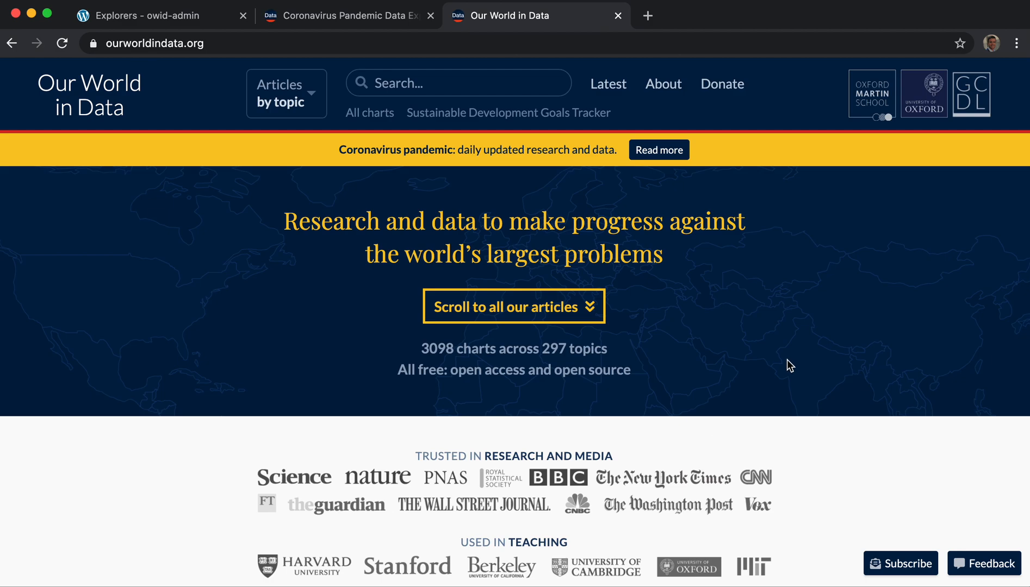
pyautogui.moveTo(554, 230)
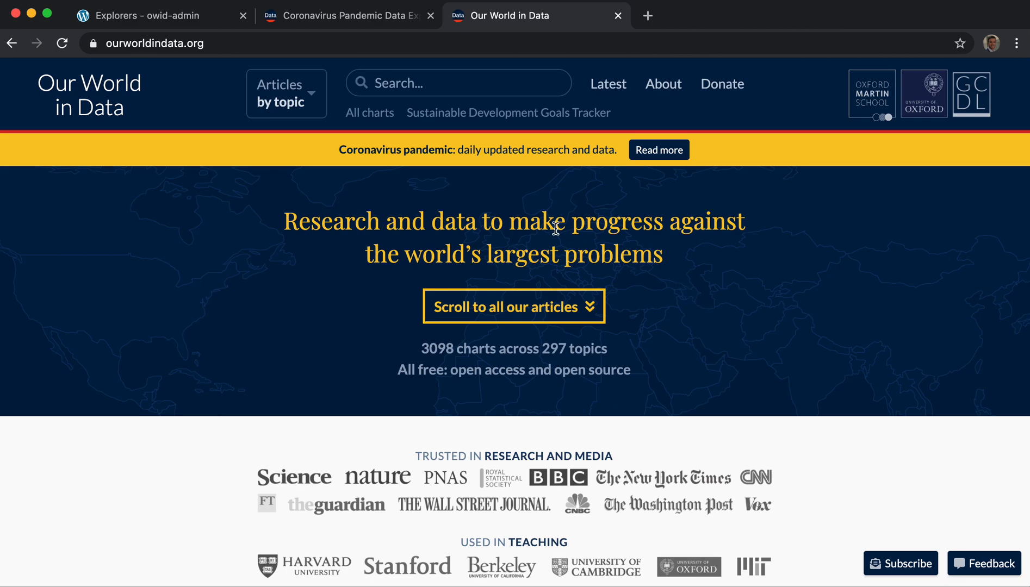
pyautogui.moveTo(488, 42)
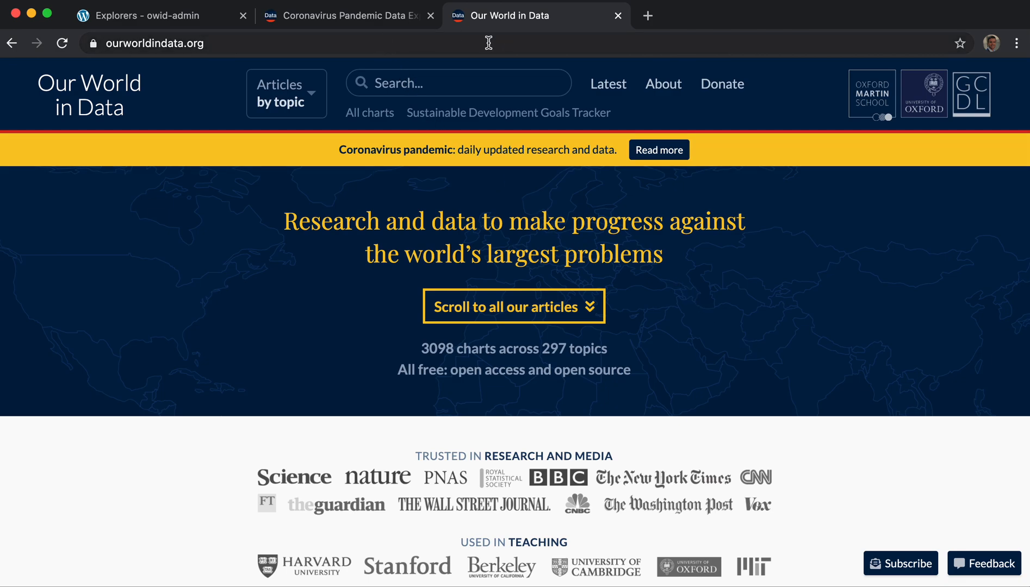
# - Bring the live coronavirus explorer's daily cases chart into view on the Our World in Data page
pyautogui.click(341, 16)
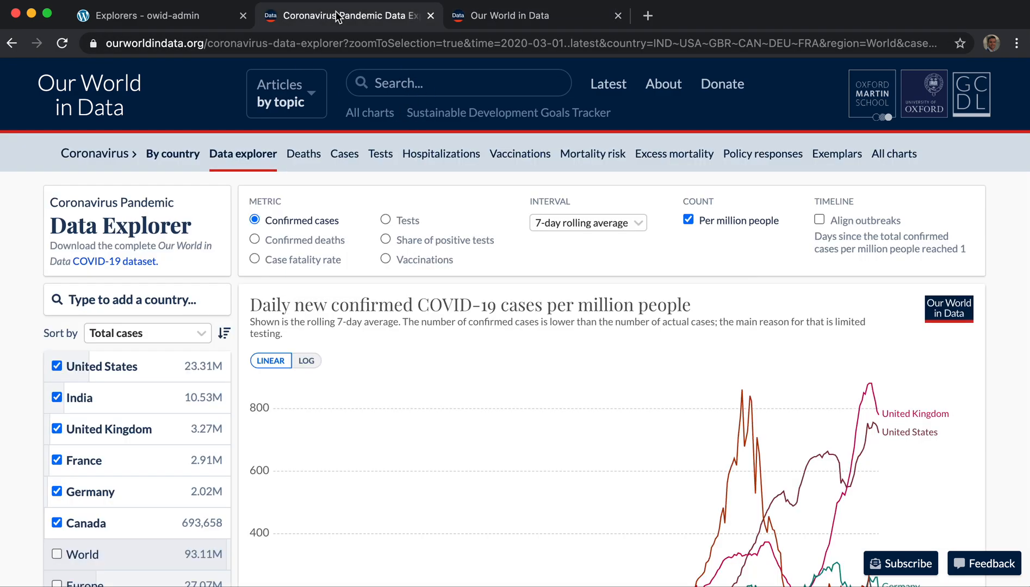
pyautogui.scroll(-3)
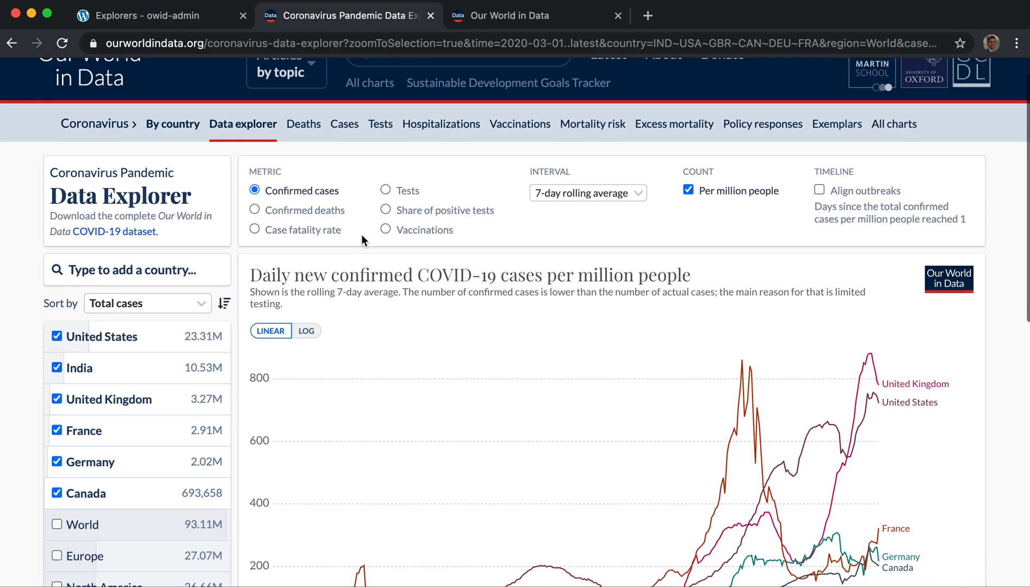
pyautogui.scroll(-3)
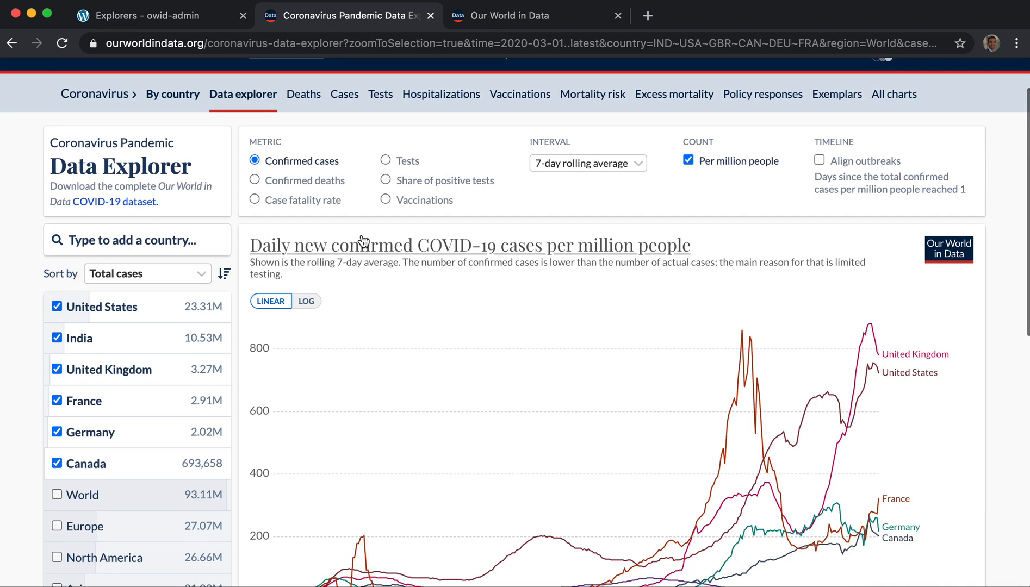
pyautogui.scroll(-3)
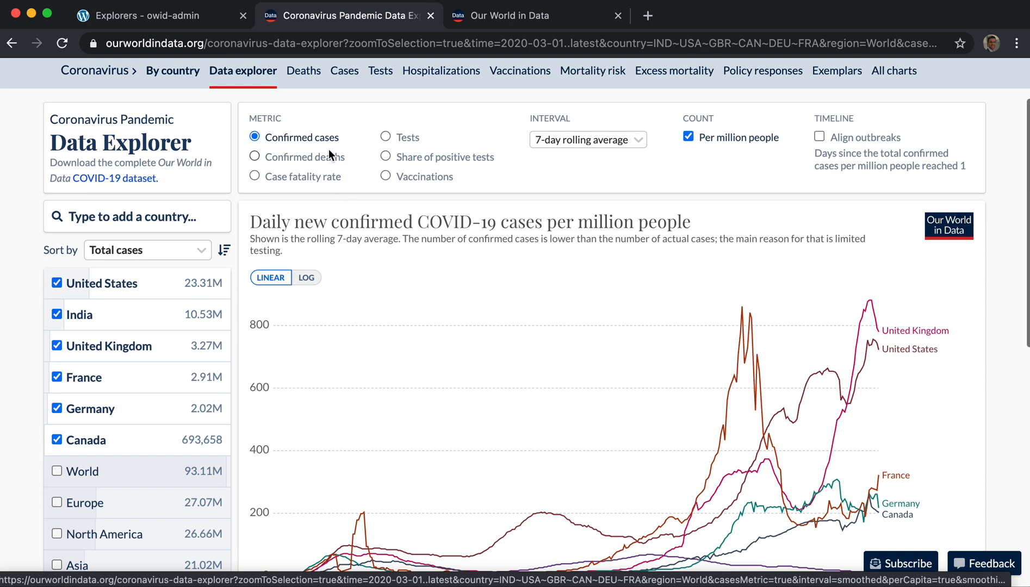
pyautogui.moveTo(320, 236)
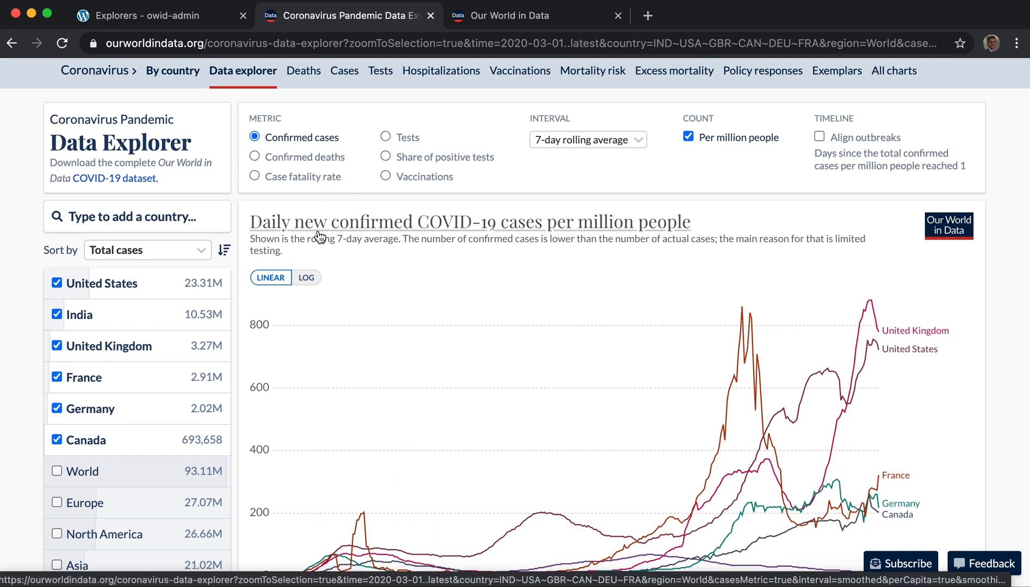
pyautogui.scroll(-3)
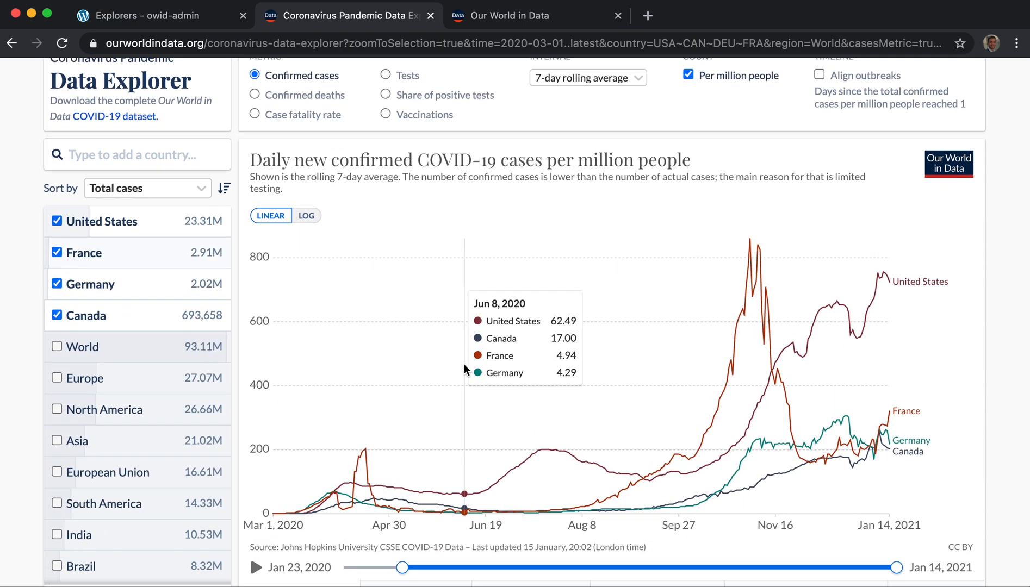
# - View daily cases as a world map, then return to the line chart
pyautogui.click(415, 539)
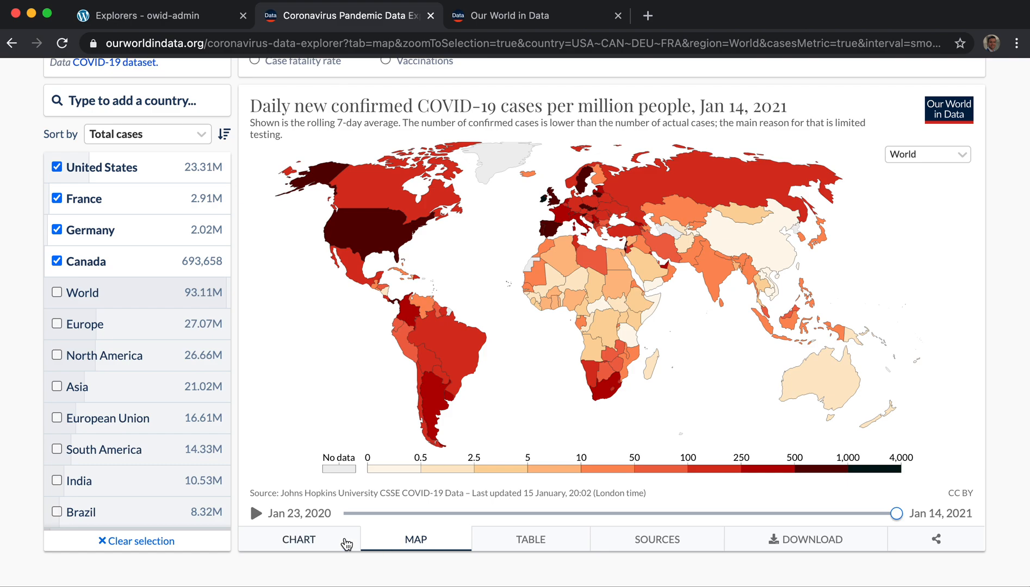
pyautogui.click(298, 539)
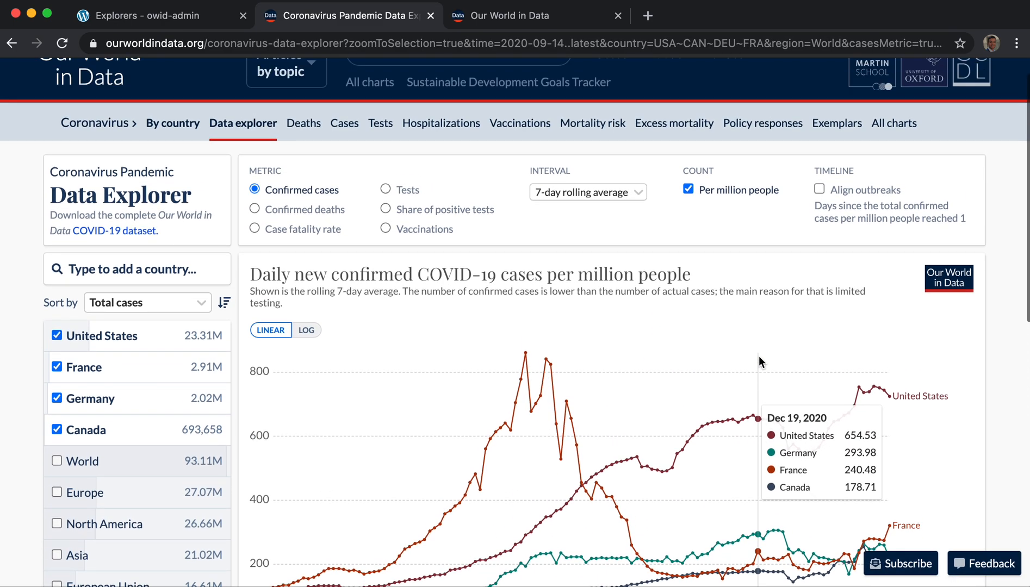
pyautogui.moveTo(222, 24)
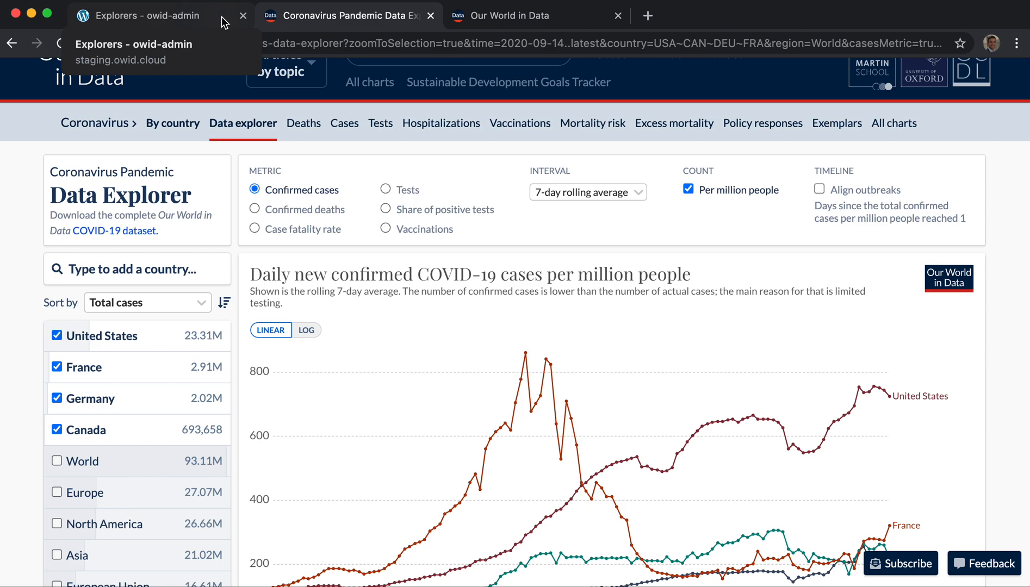
# - Go to the owid-admin explorers list, glancing at the live explorer in between
pyautogui.click(138, 16)
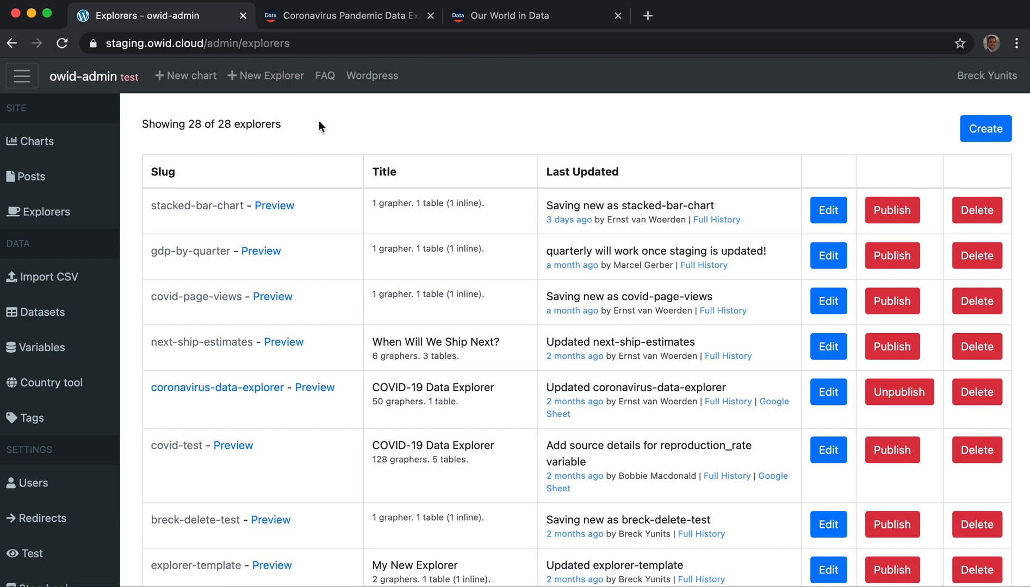
pyautogui.click(342, 15)
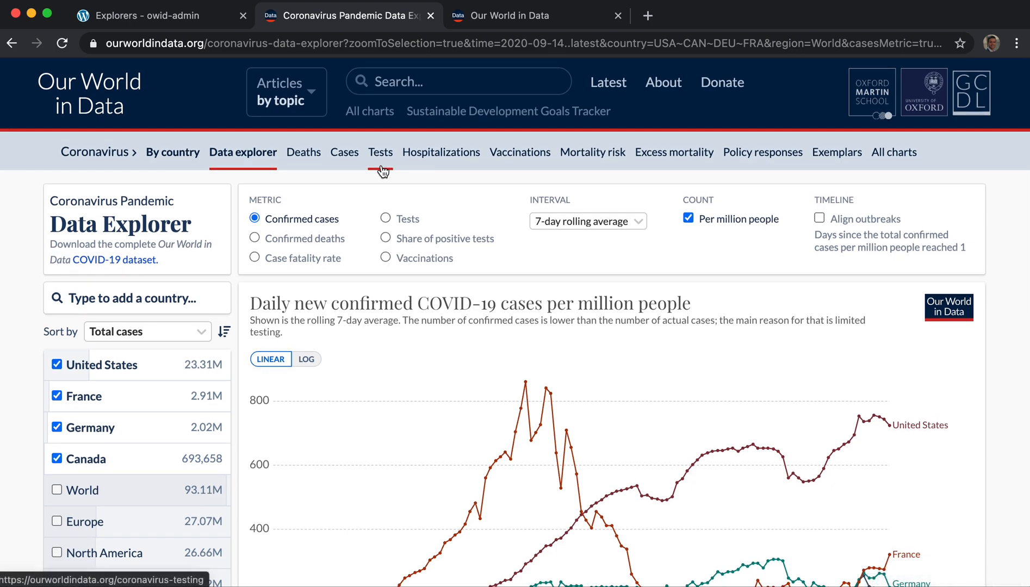
pyautogui.moveTo(326, 107)
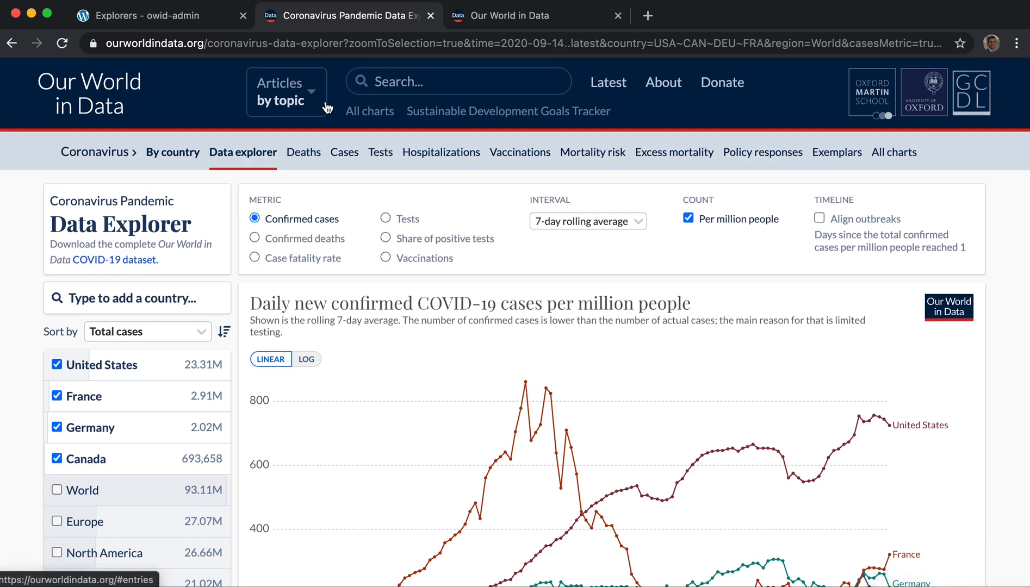
pyautogui.click(151, 15)
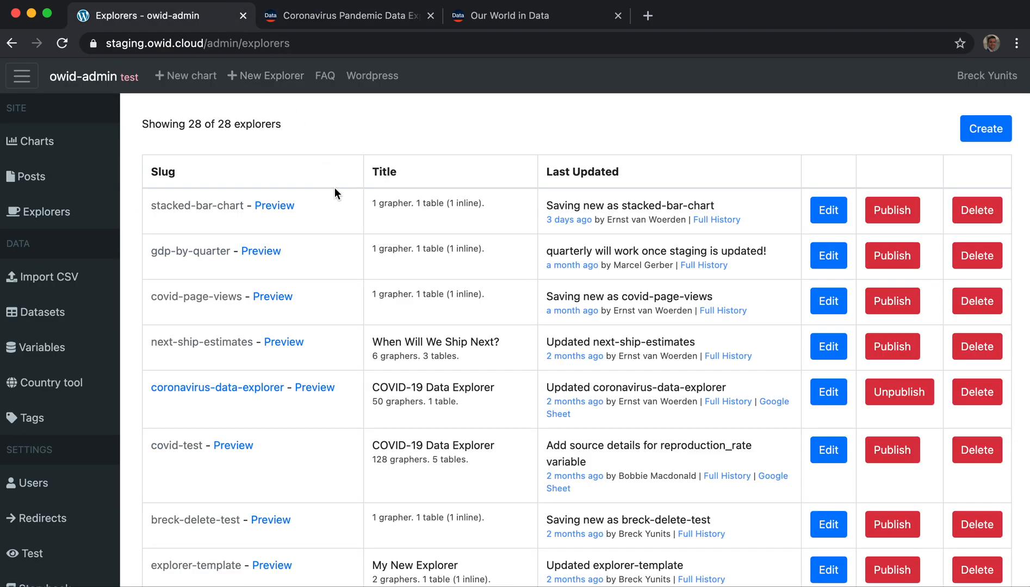
pyautogui.moveTo(359, 366)
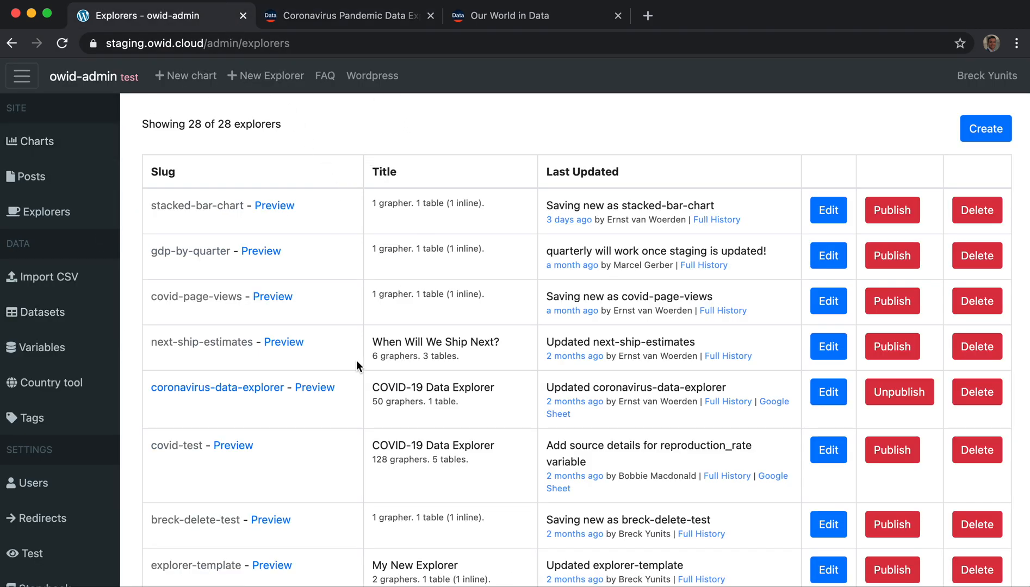
# - Browse the admin posts list, then land on the list of all charts
pyautogui.click(32, 176)
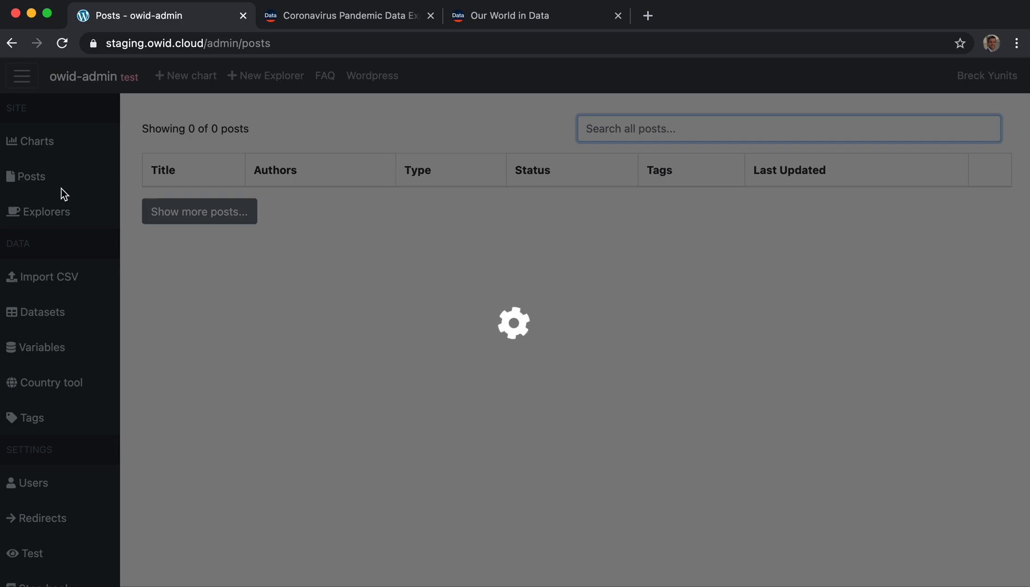
pyautogui.click(34, 141)
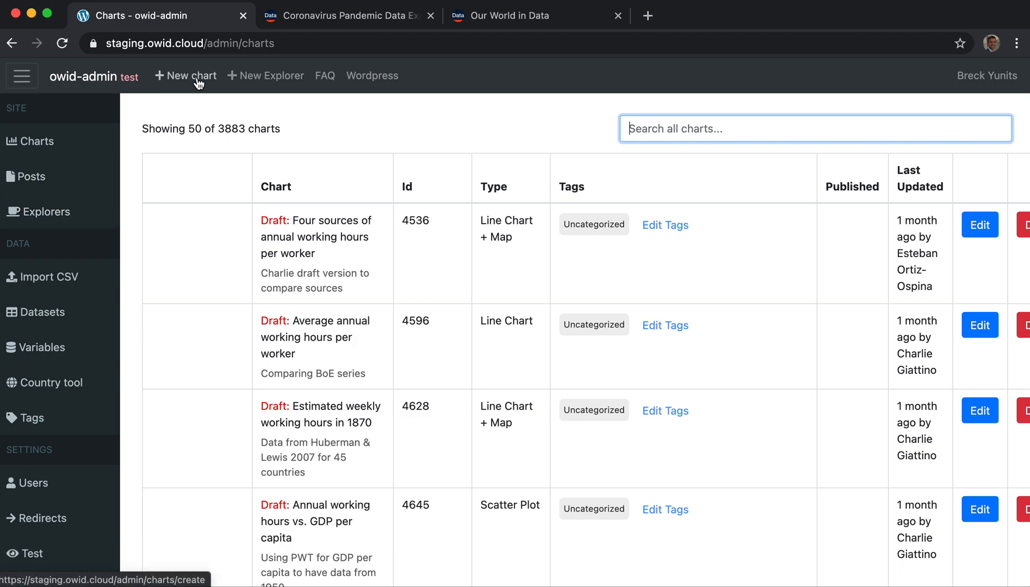
# - Start a new chart and view its title and subtitle settings in the chart editor
pyautogui.click(186, 75)
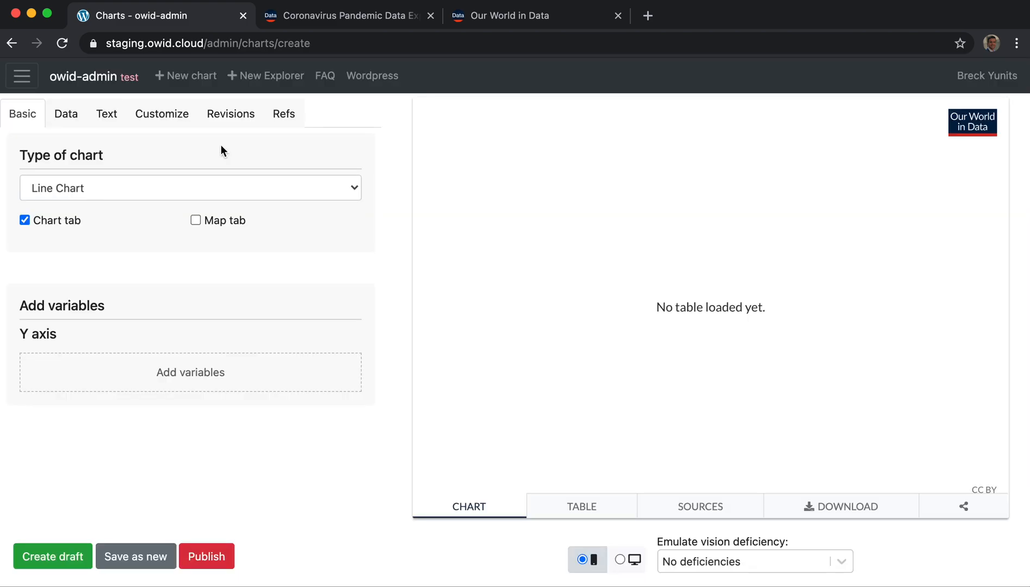
pyautogui.click(106, 113)
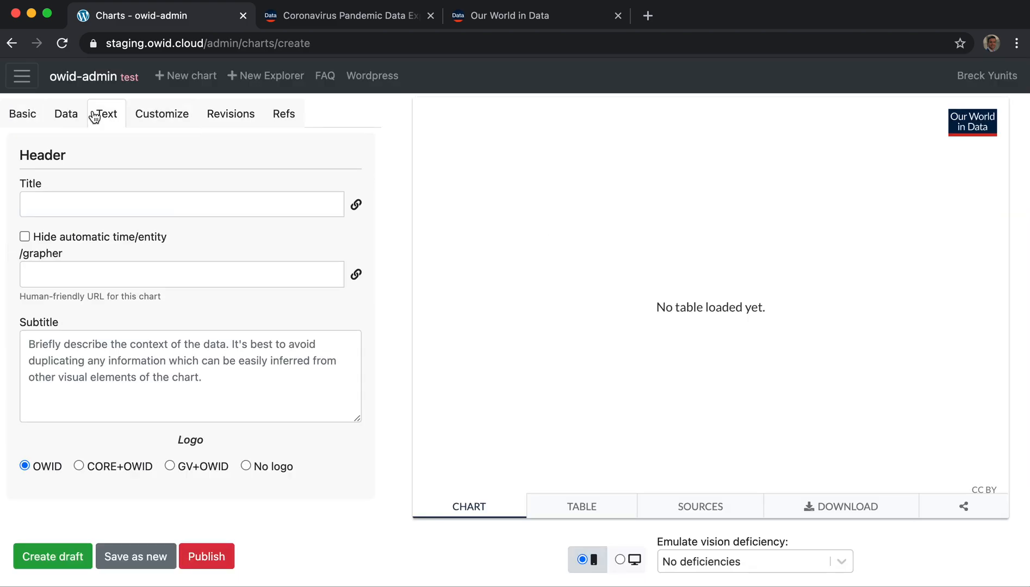
pyautogui.click(65, 113)
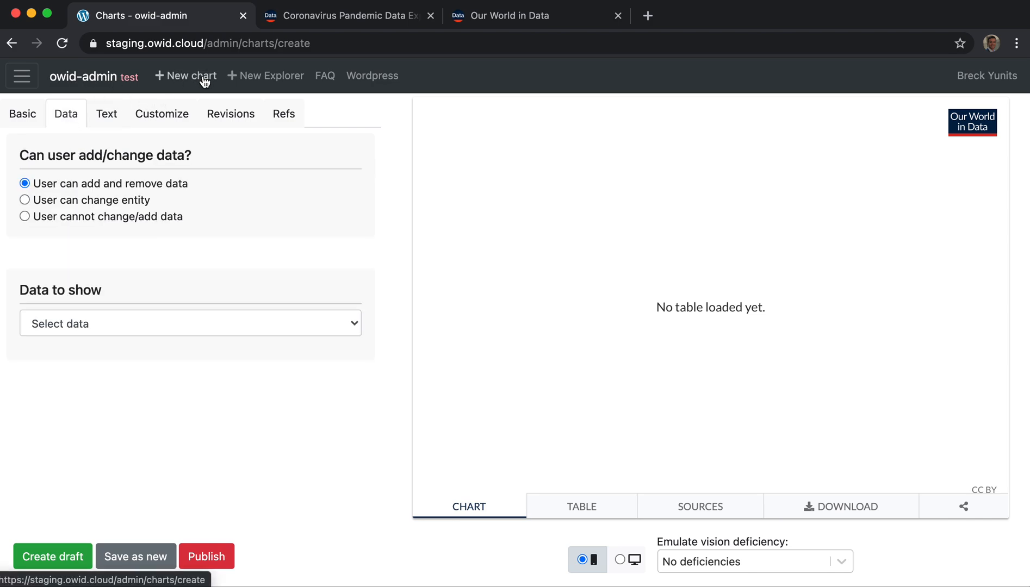
# - Leave the chart editor for a blank new explorer spreadsheet
pyautogui.click(271, 75)
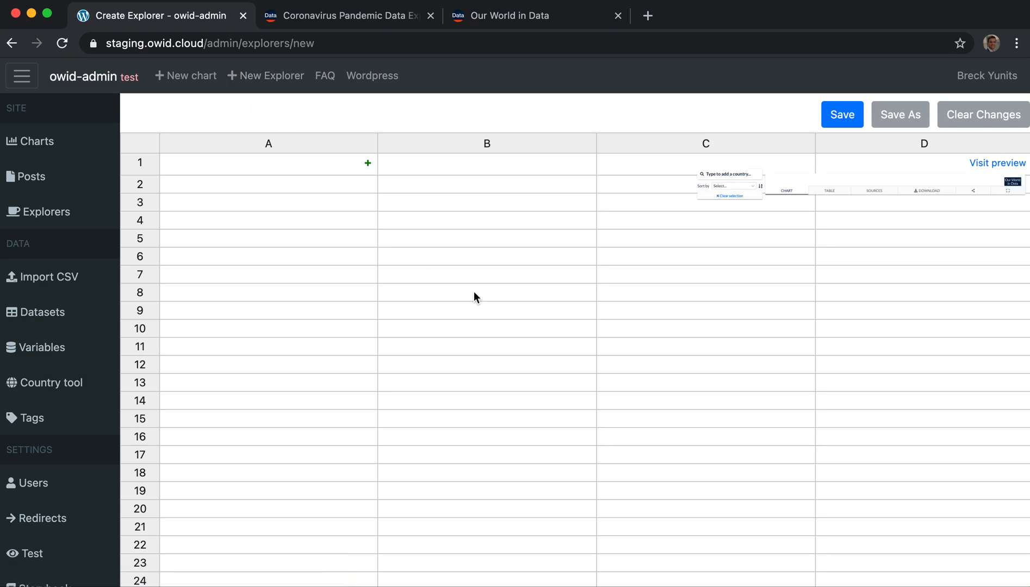
pyautogui.scroll(-3)
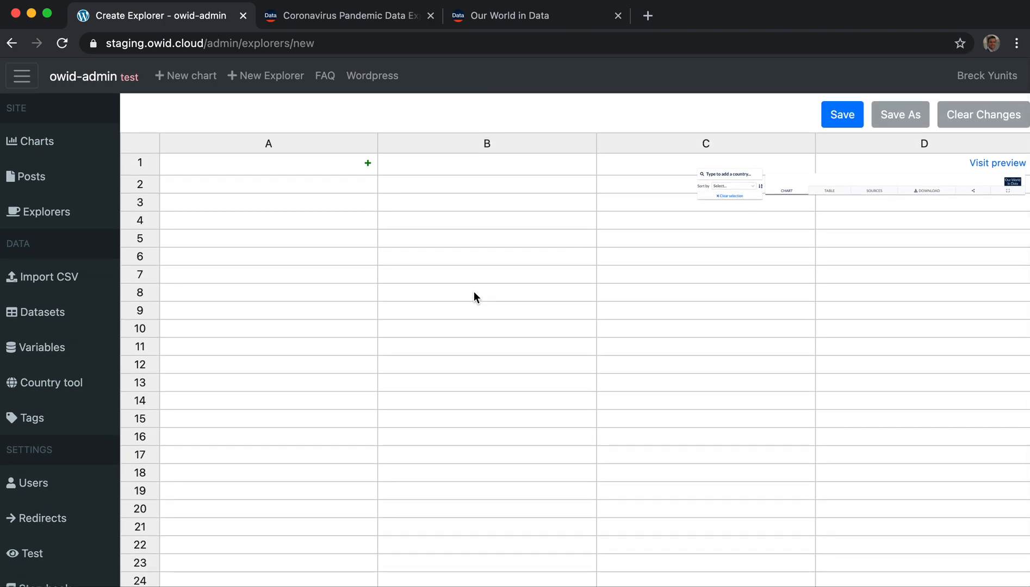
pyautogui.moveTo(226, 230)
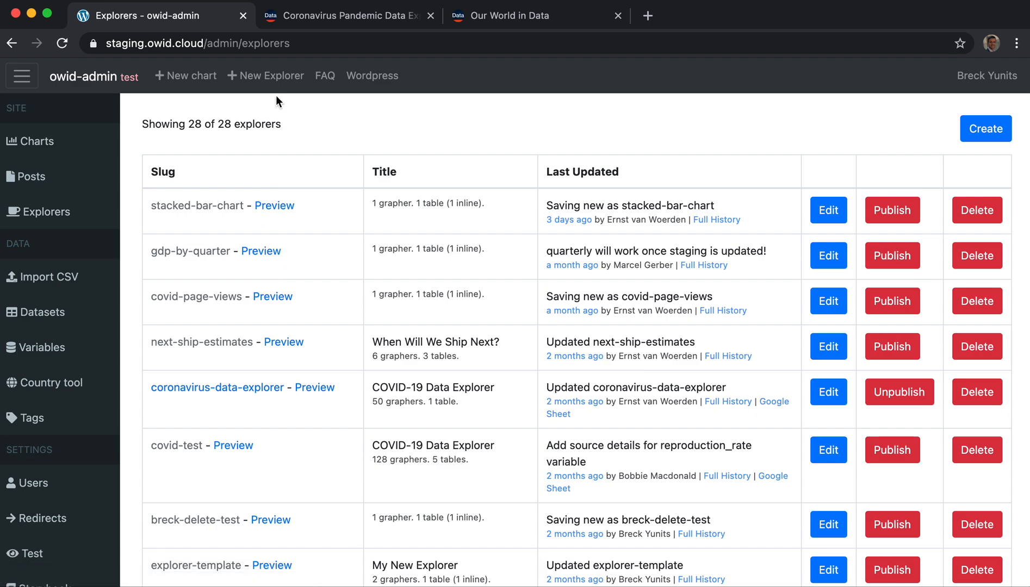
# - Start a blank new explorer and add explorerTitle as its first property row
pyautogui.click(266, 75)
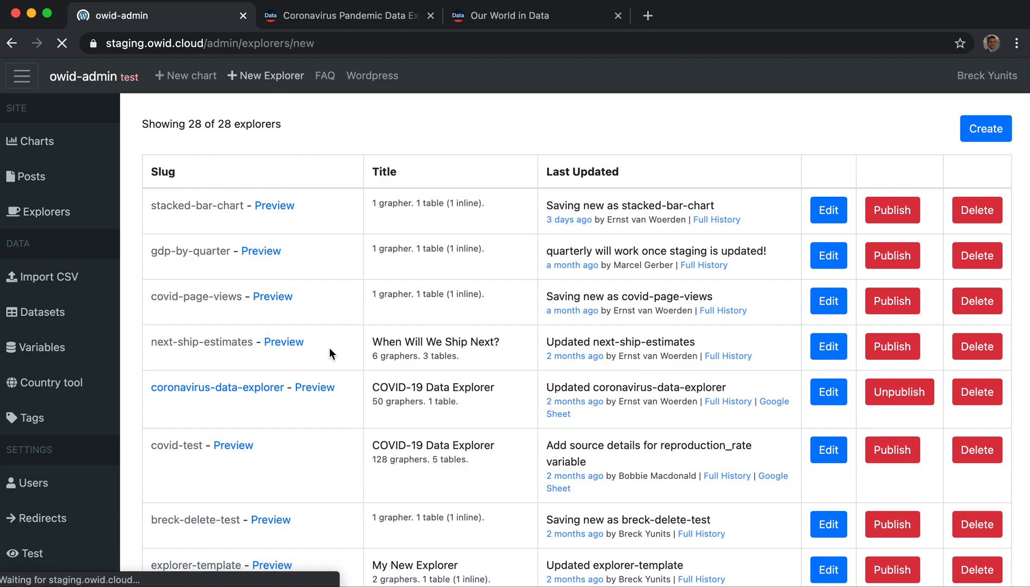
pyautogui.click(984, 129)
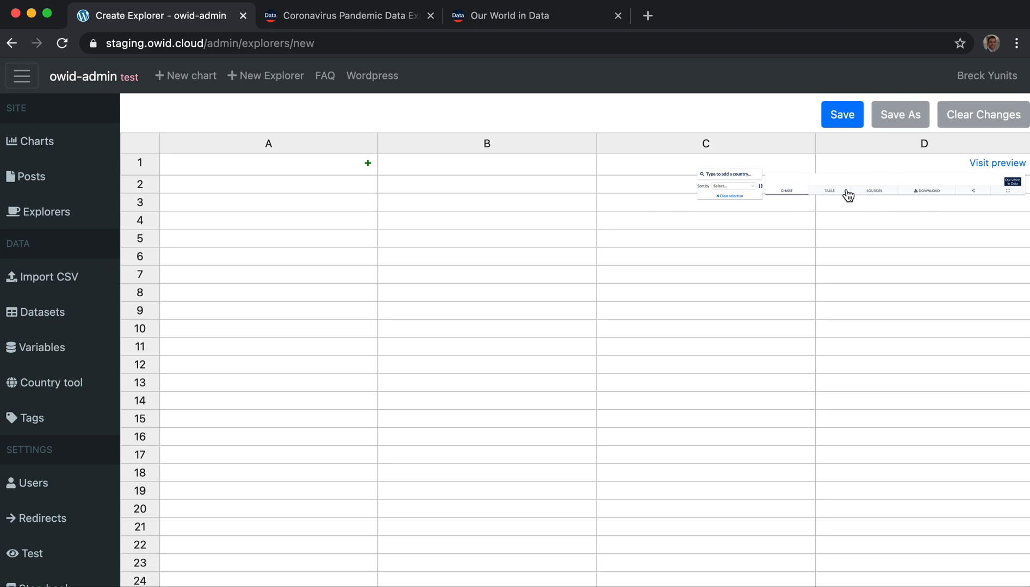
pyautogui.moveTo(701, 259)
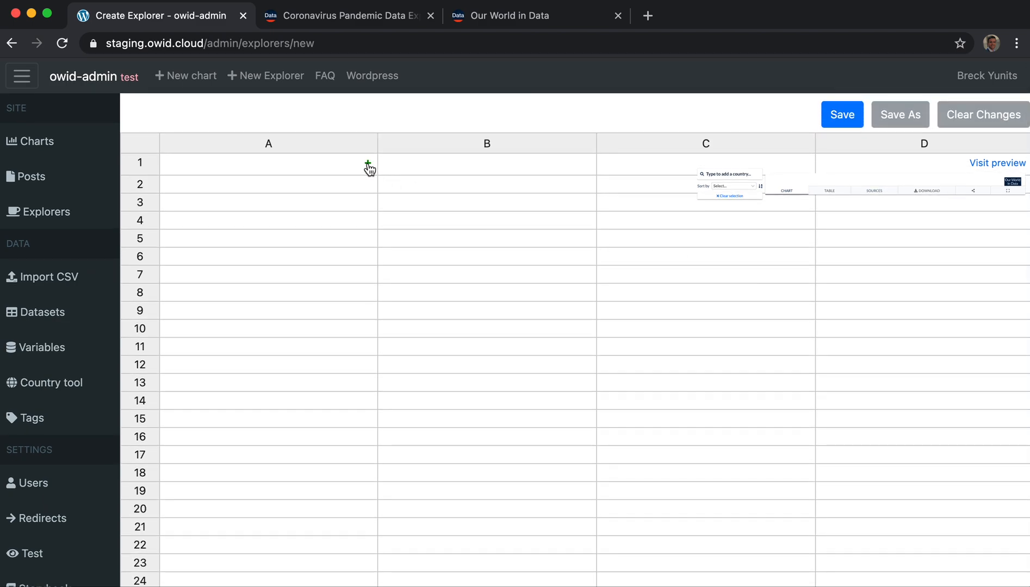
pyautogui.click(267, 163)
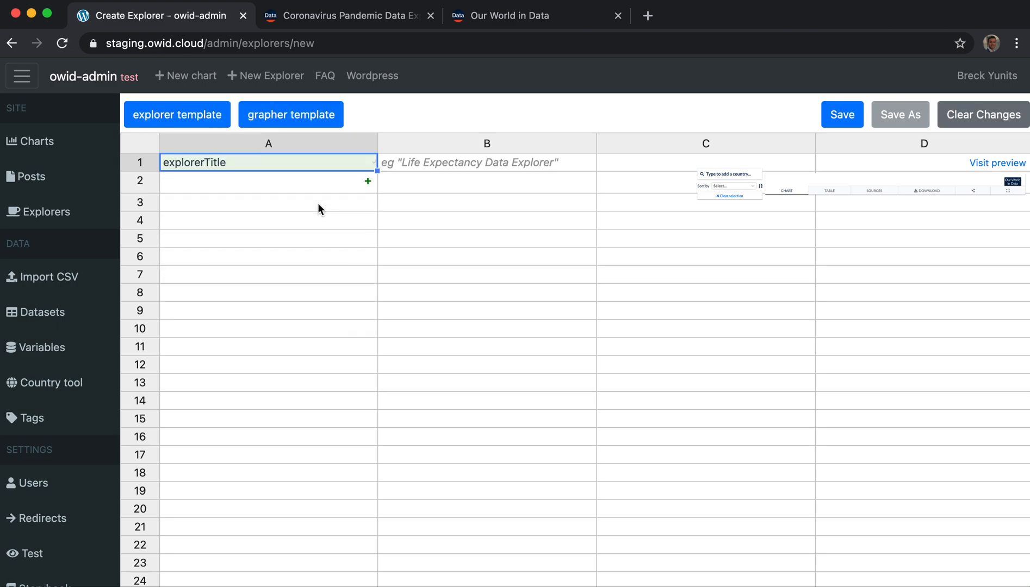
pyautogui.moveTo(421, 172)
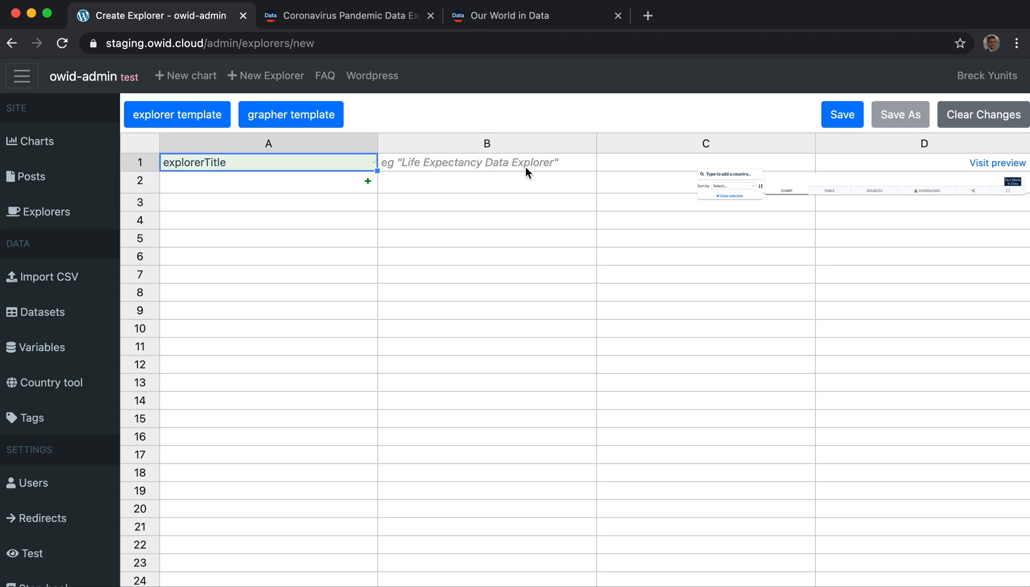
pyautogui.moveTo(346, 190)
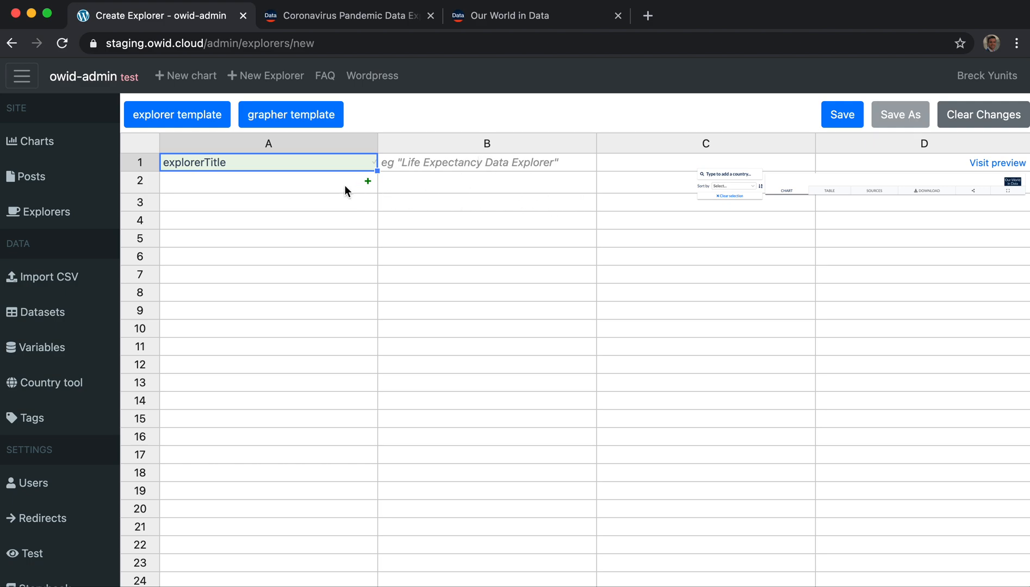
pyautogui.moveTo(250, 126)
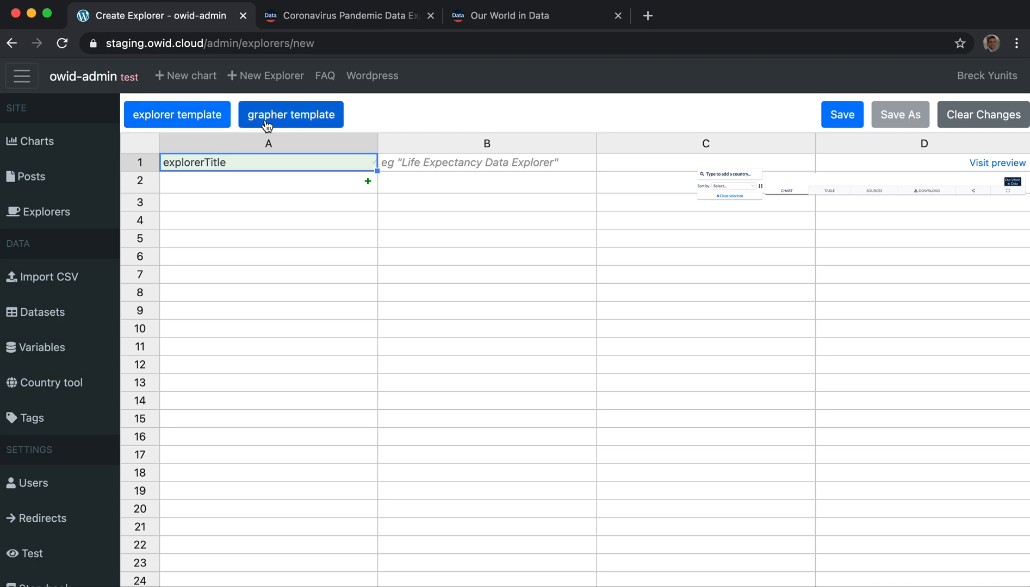
# - Fill the sheet with the sample population grapher template and enter 888 in a cell below its columns table
pyautogui.click(290, 115)
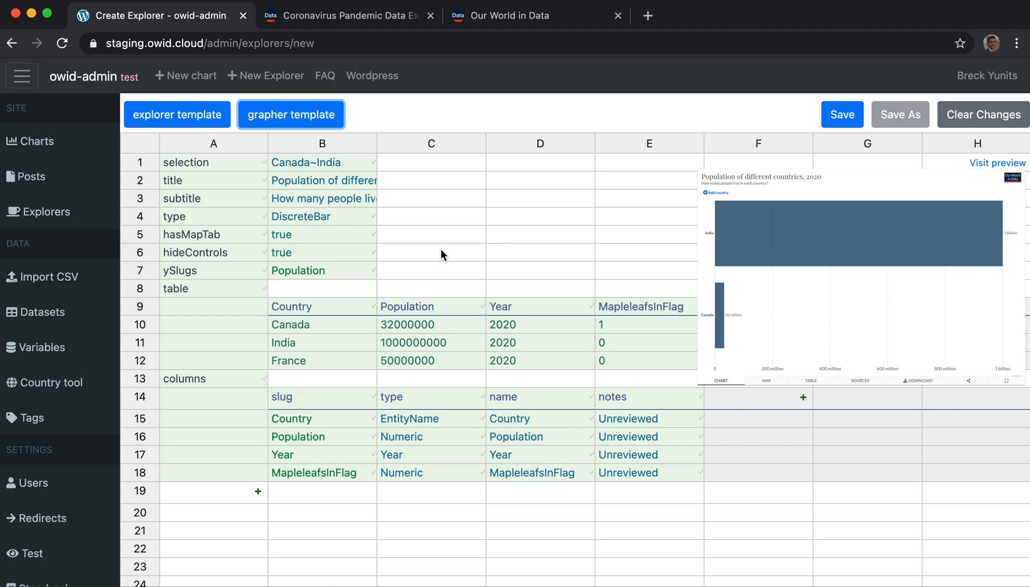
pyautogui.moveTo(379, 217)
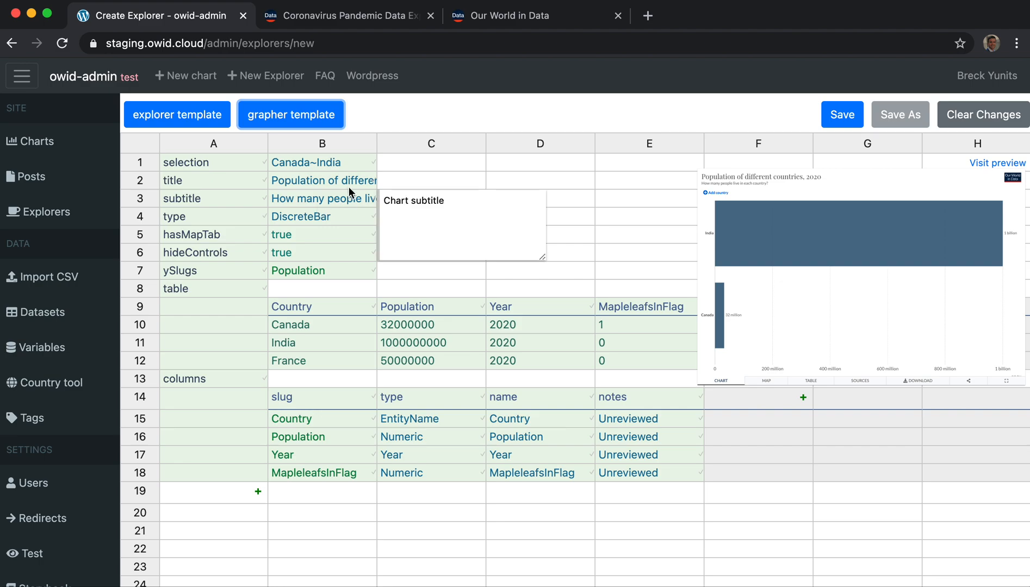
pyautogui.click(431, 324)
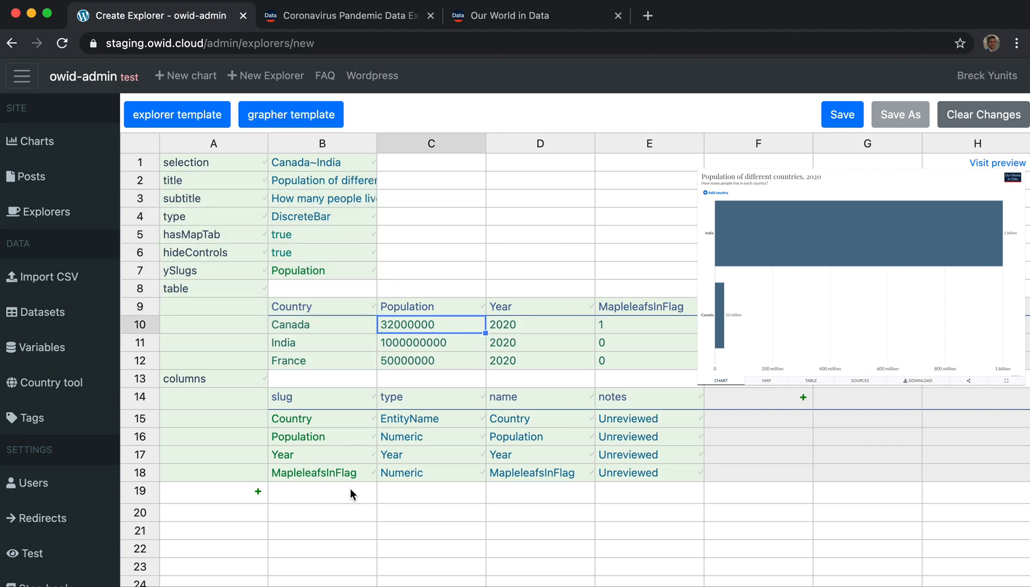
pyautogui.write('888')
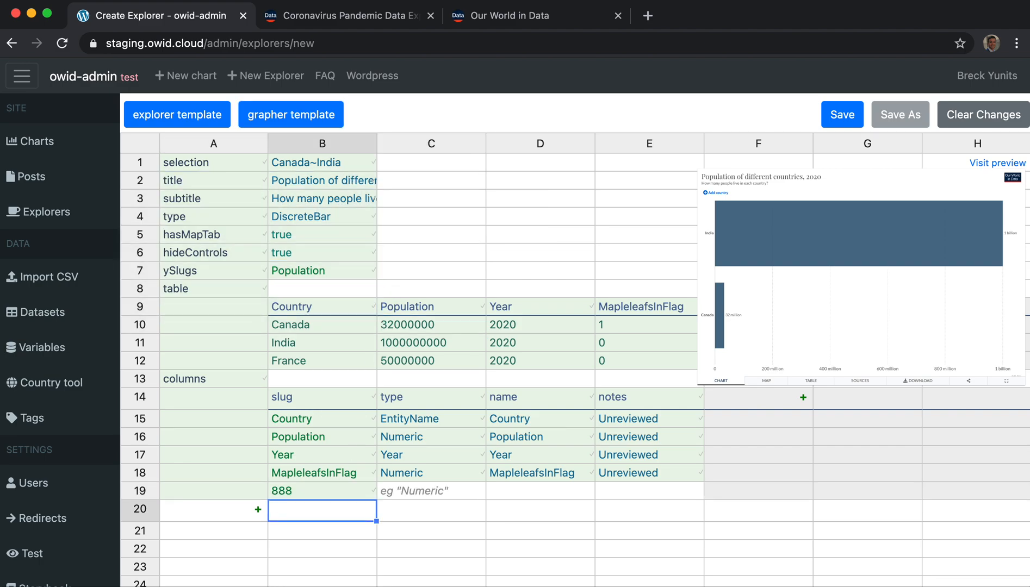
pyautogui.scroll(-3)
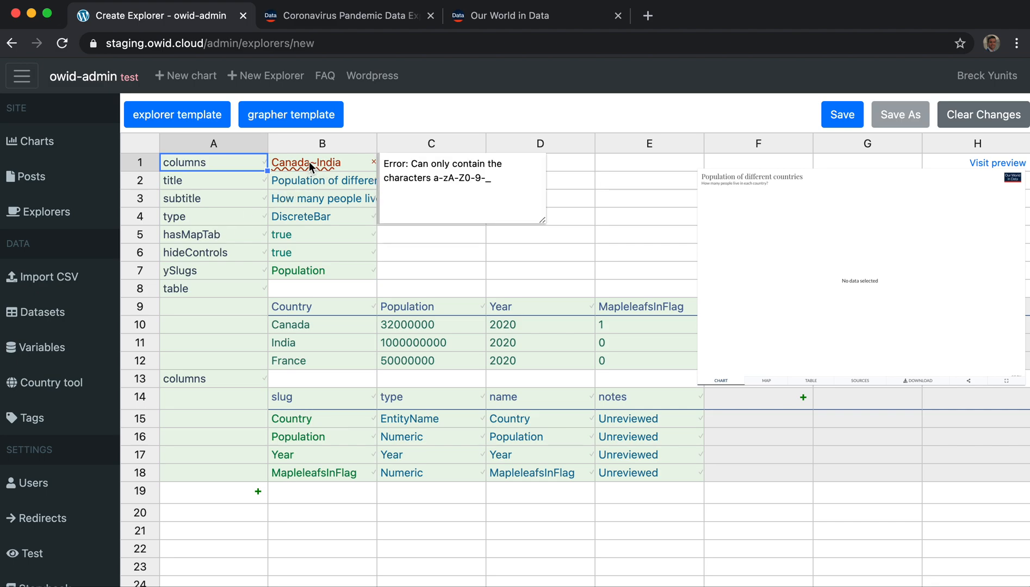
pyautogui.moveTo(321, 234)
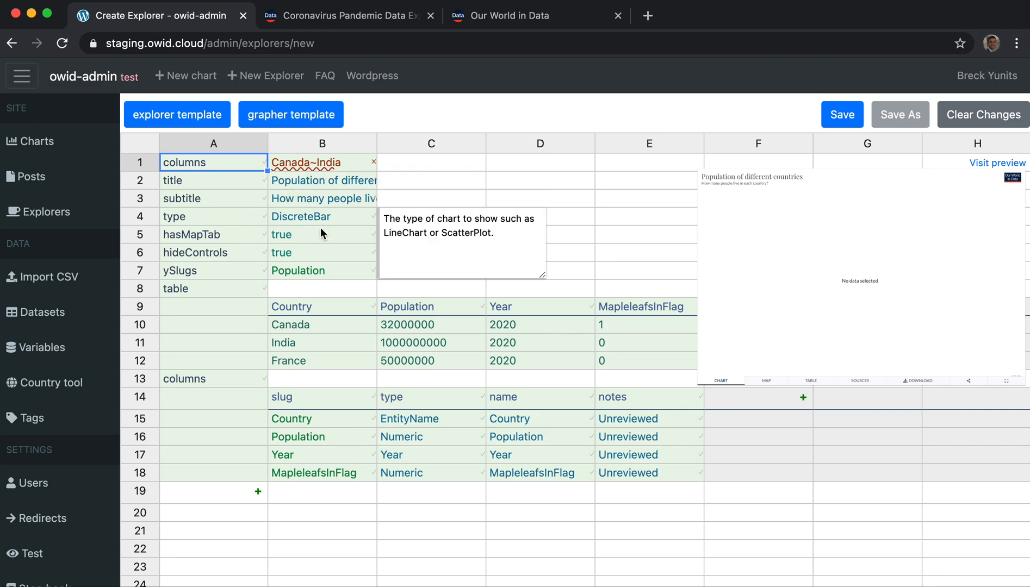
pyautogui.moveTo(406, 253)
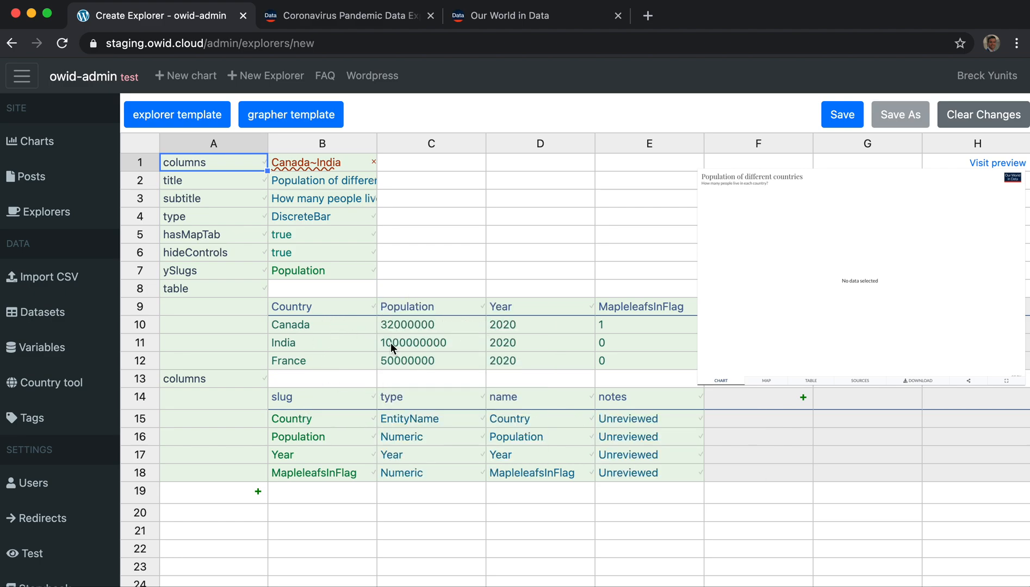
pyautogui.moveTo(512, 371)
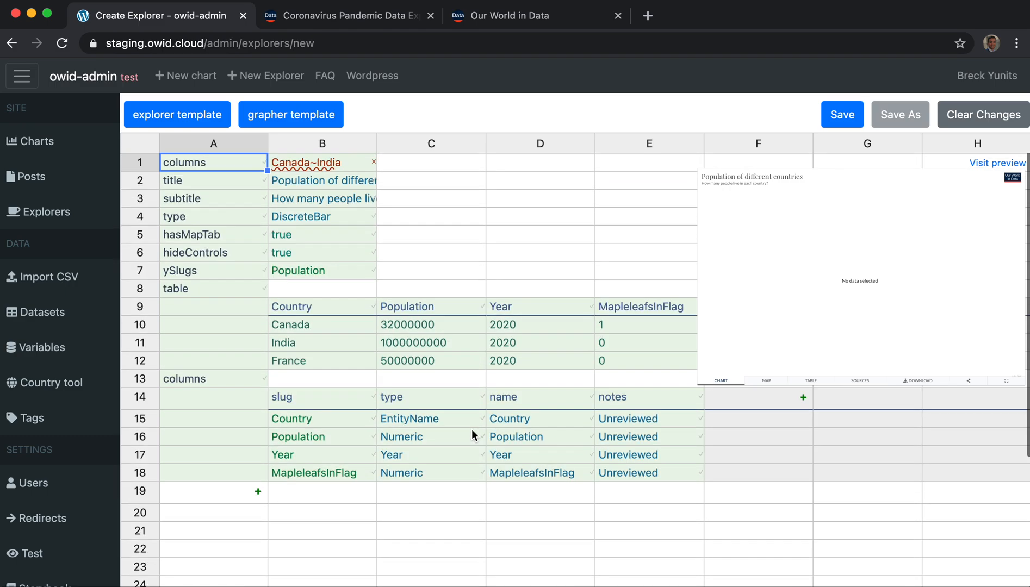
pyautogui.moveTo(340, 160)
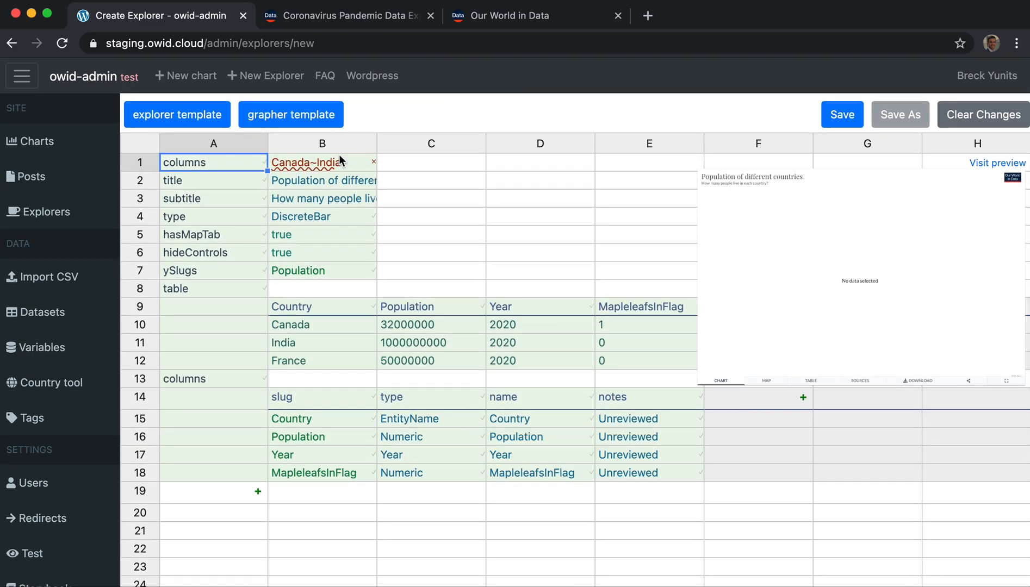
pyautogui.click(431, 233)
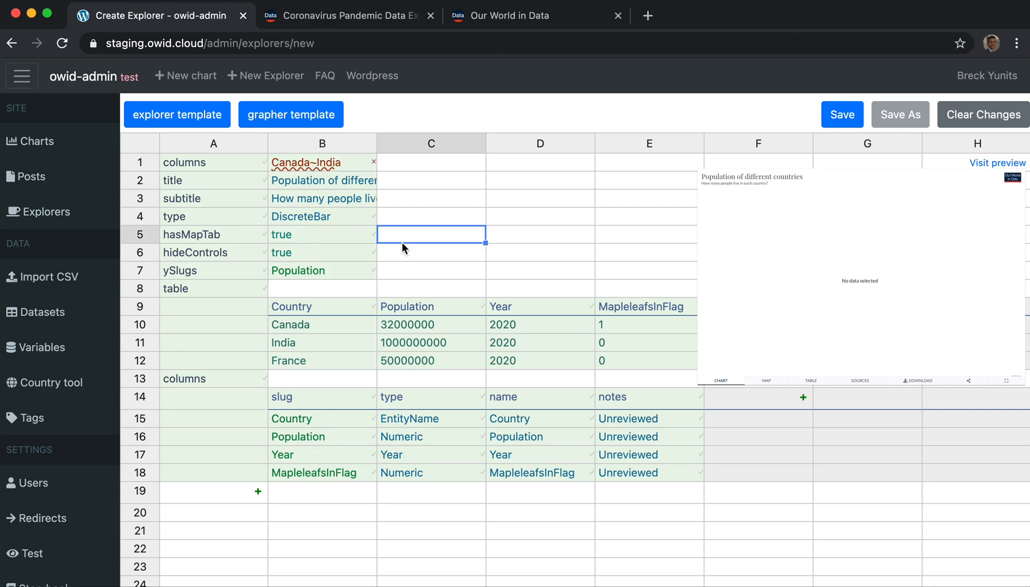
# - Discard the local sheet edits and reload the sample grapher template
pyautogui.click(983, 114)
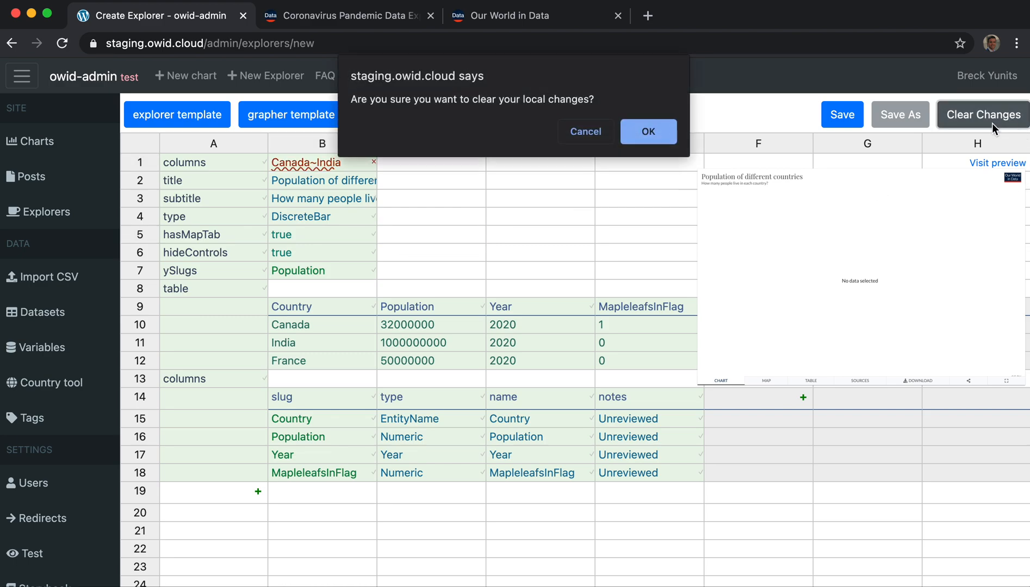
pyautogui.click(647, 132)
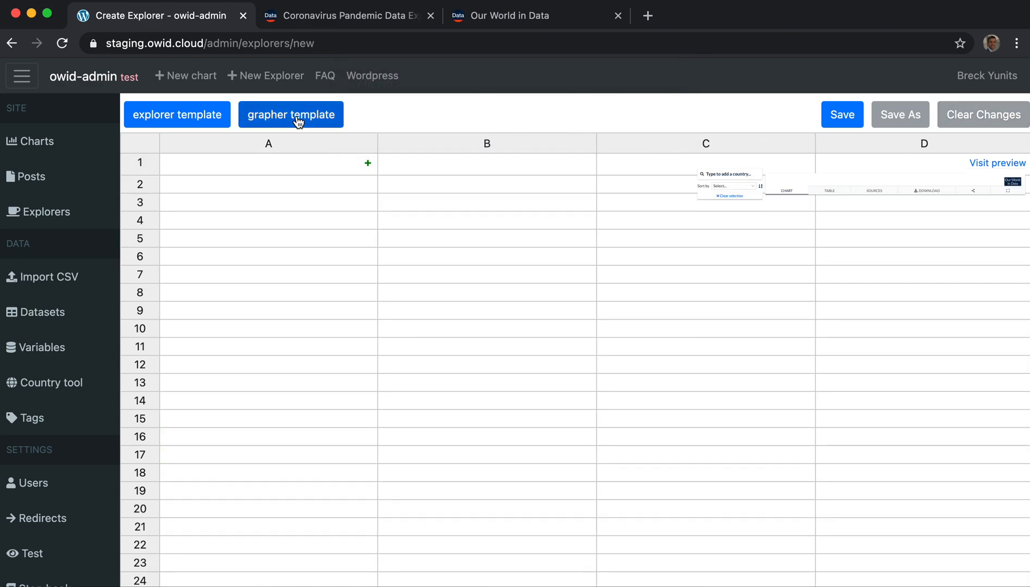
pyautogui.click(291, 114)
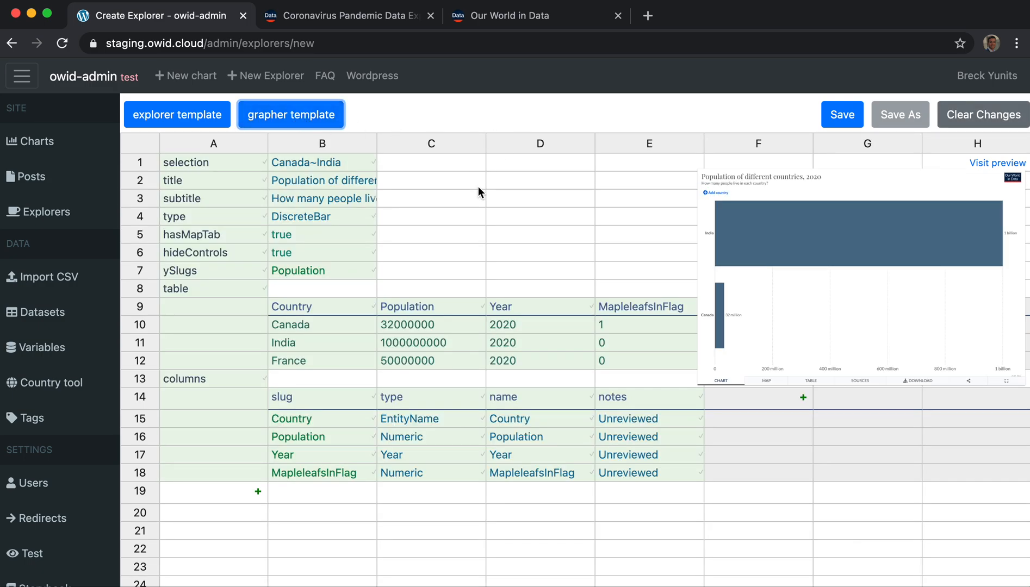
pyautogui.moveTo(769, 235)
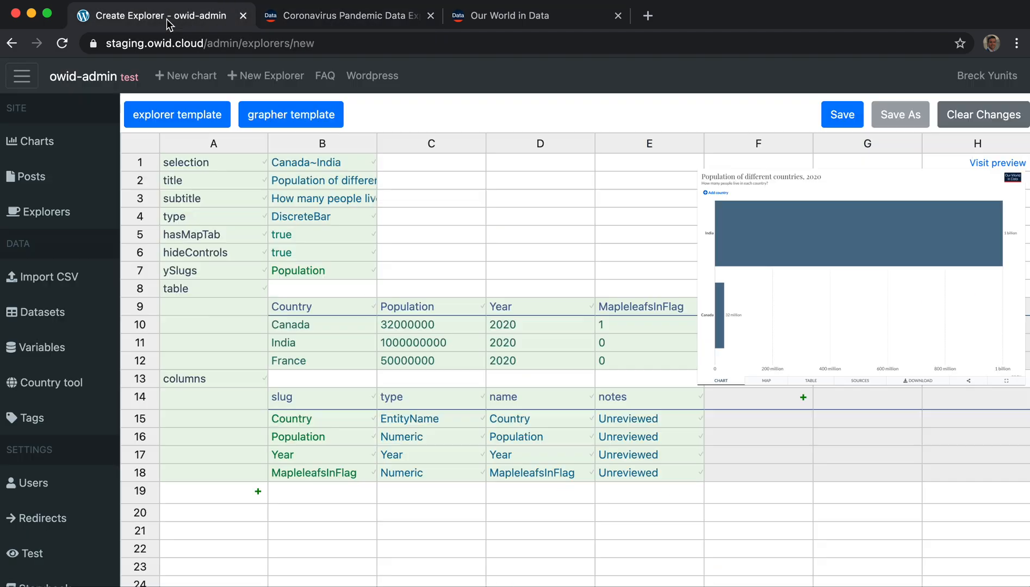
# - Change population values to 666666 and 987979879 and clear the chart type setting
pyautogui.click(539, 235)
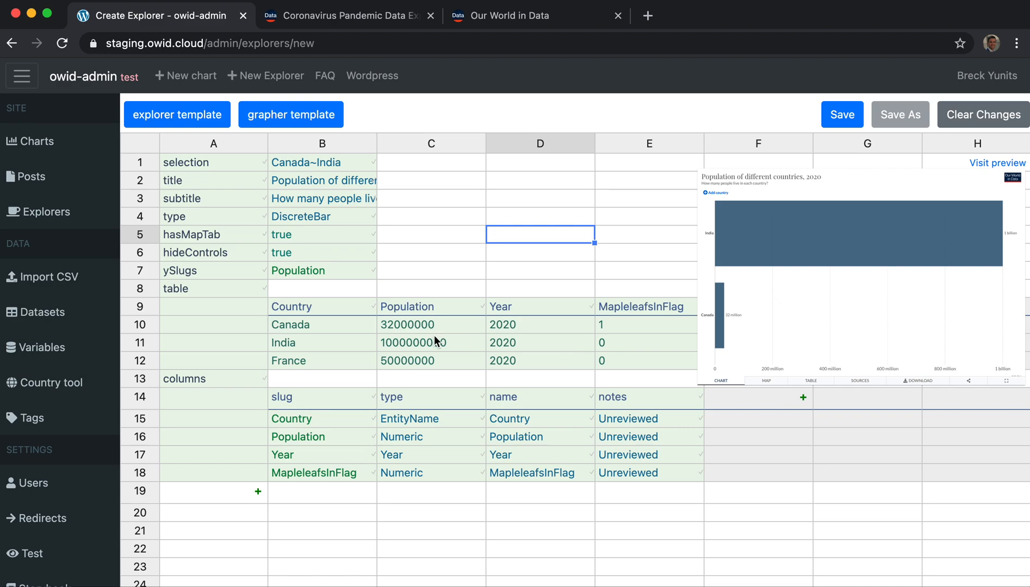
pyautogui.write('666666')
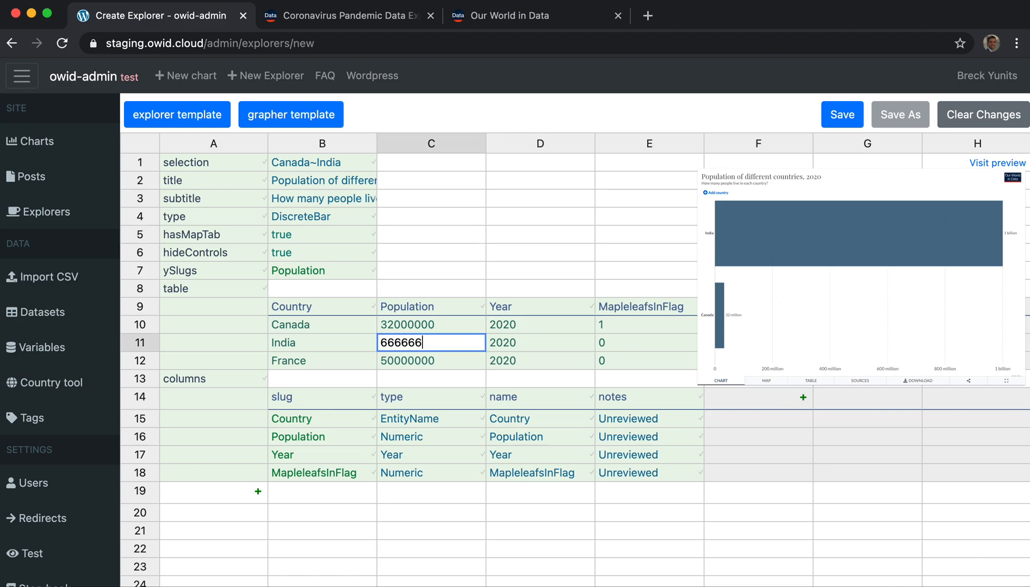
pyautogui.click(430, 324)
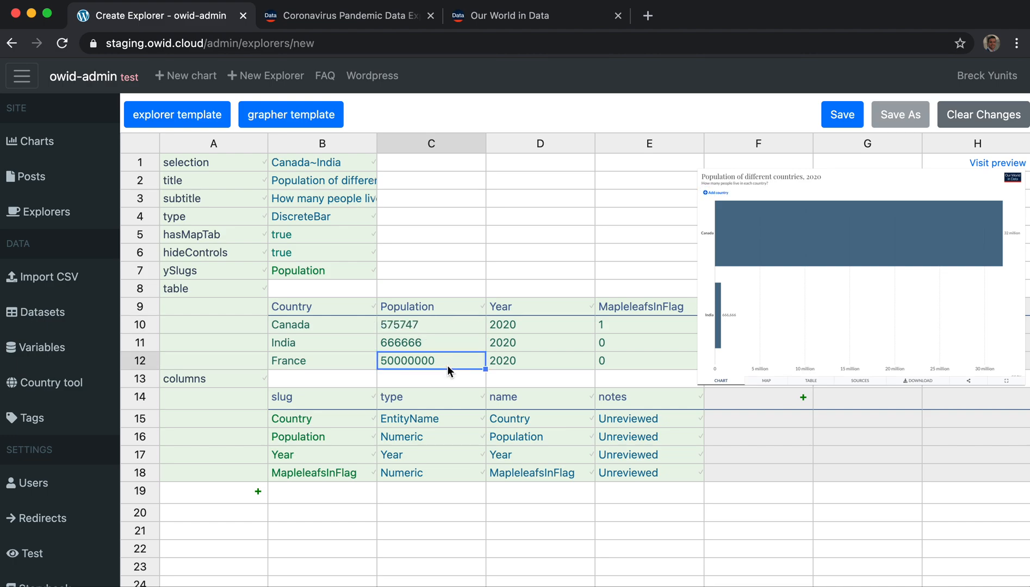
pyautogui.write('987979879')
pyautogui.click(321, 216)
pyautogui.write('LineChart')
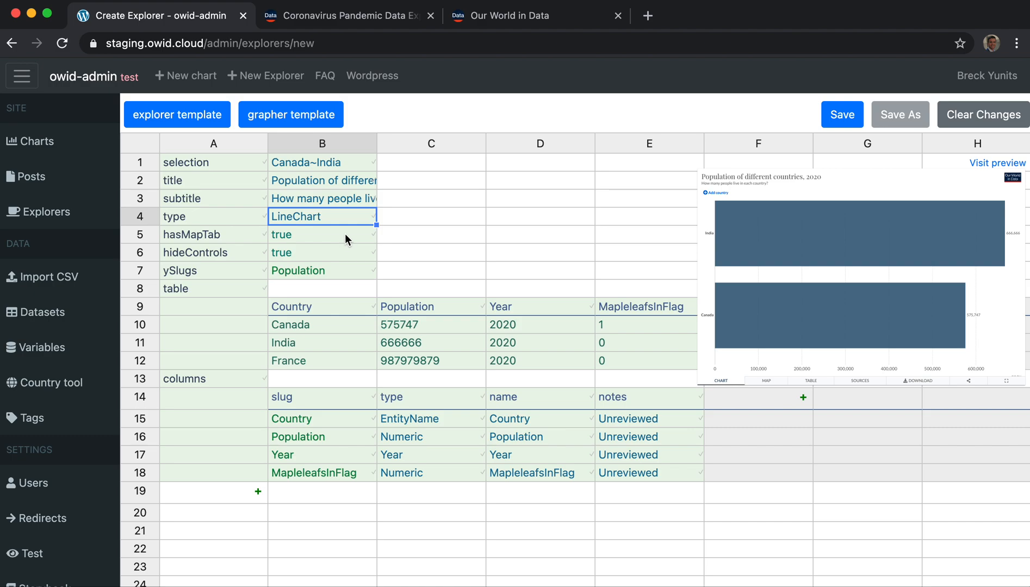
pyautogui.click(321, 217)
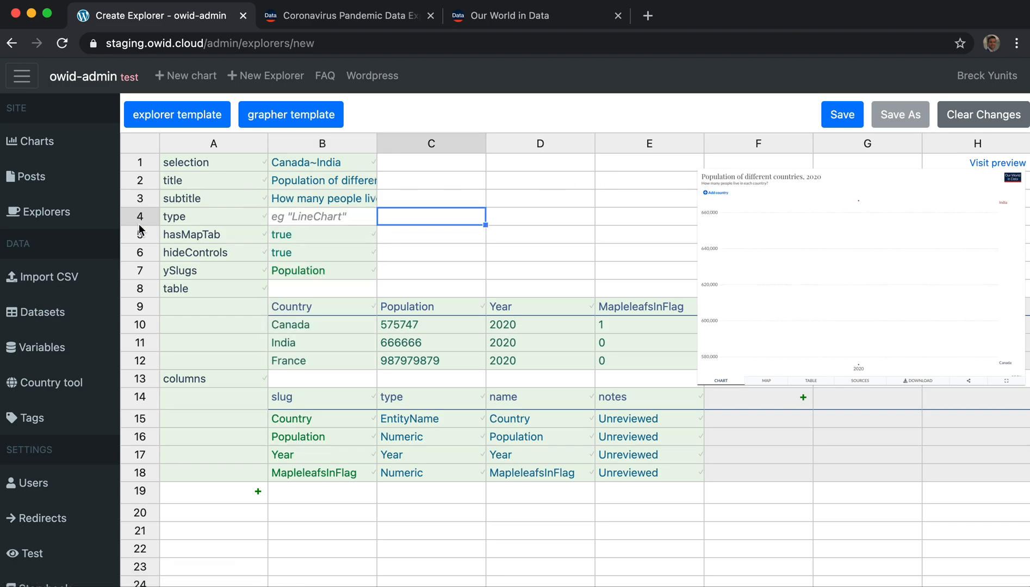
# - Check the live coronavirus explorer page, then return to the explorer editor
pyautogui.click(341, 15)
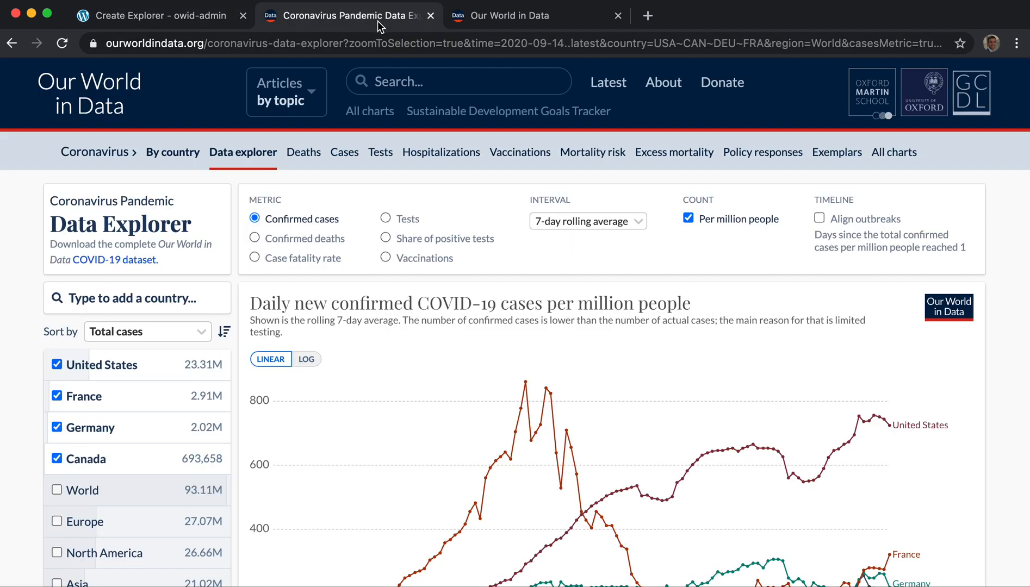
pyautogui.scroll(-3)
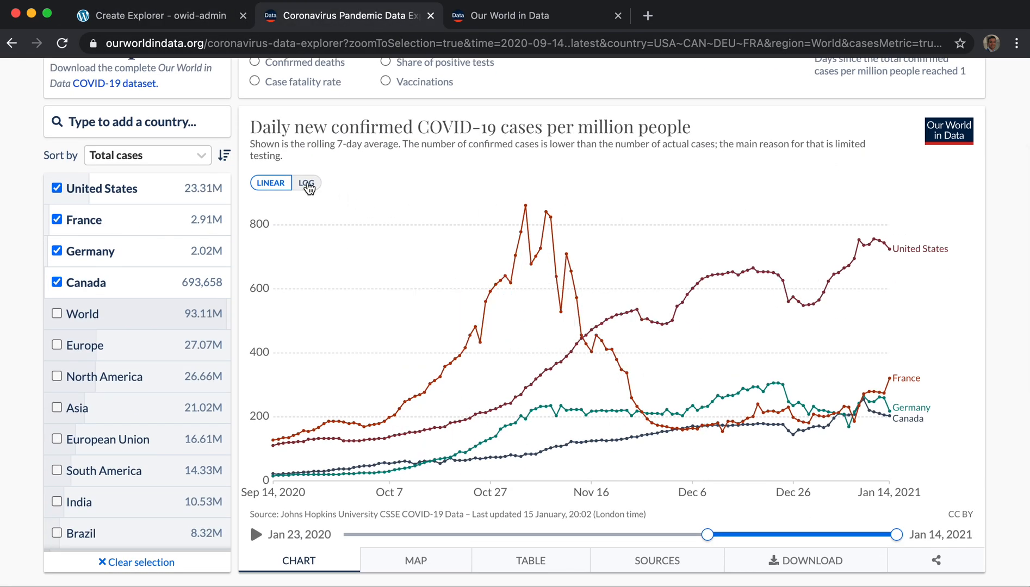
pyautogui.click(158, 16)
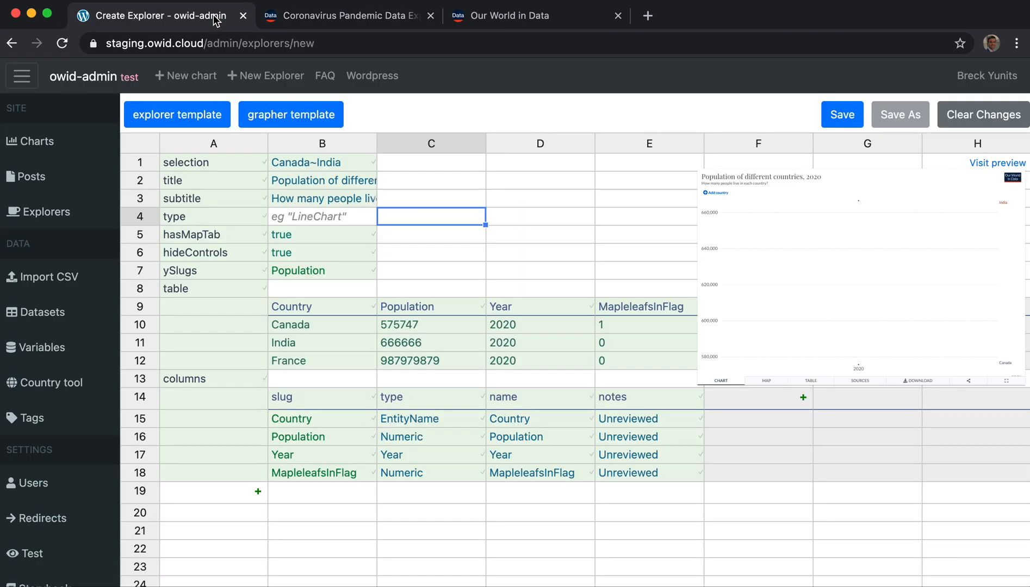
# - From the explorers list, open the coronavirus-data-explorer sheet for editing
pyautogui.click(539, 180)
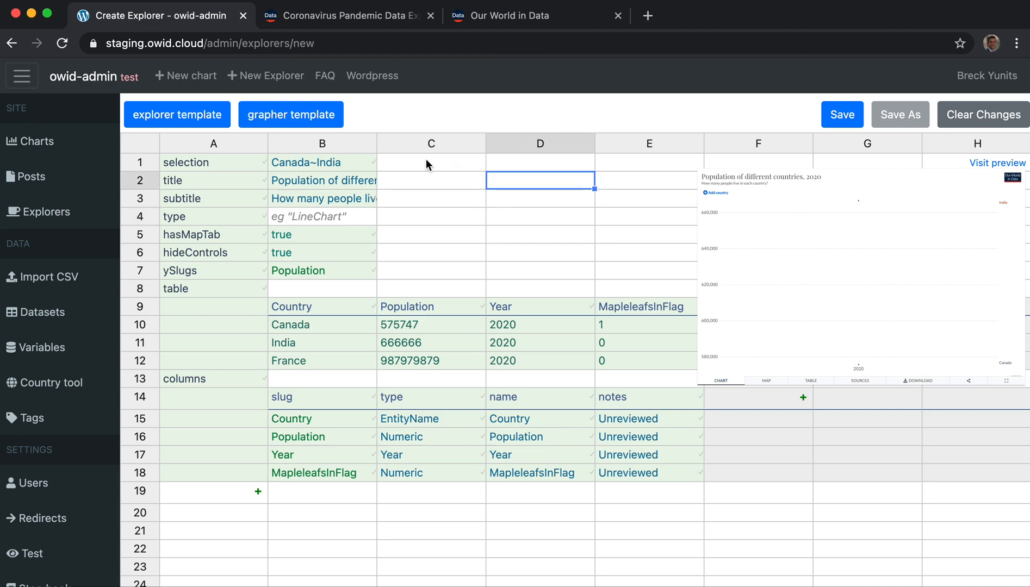
pyautogui.moveTo(46, 210)
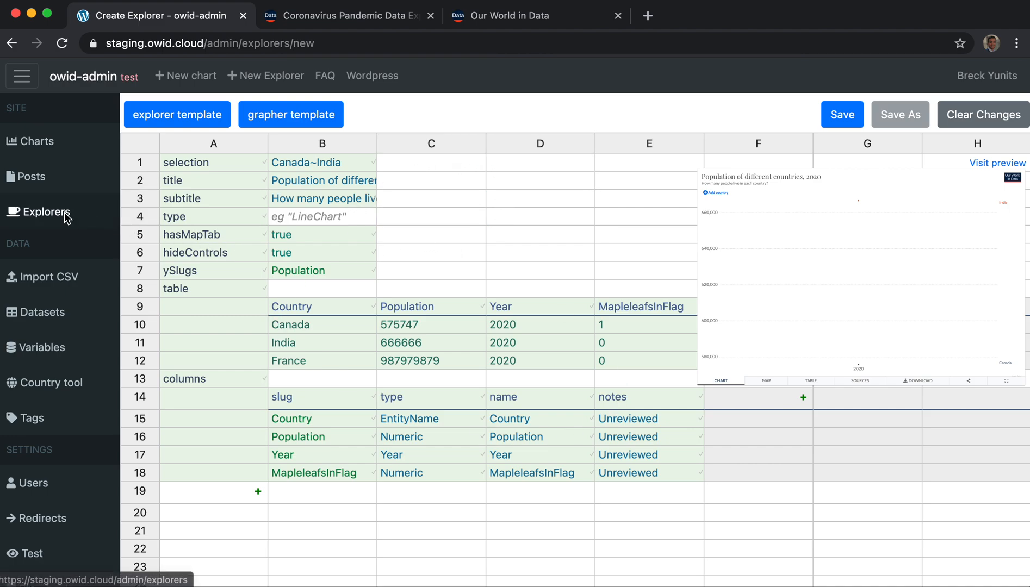
pyautogui.click(46, 211)
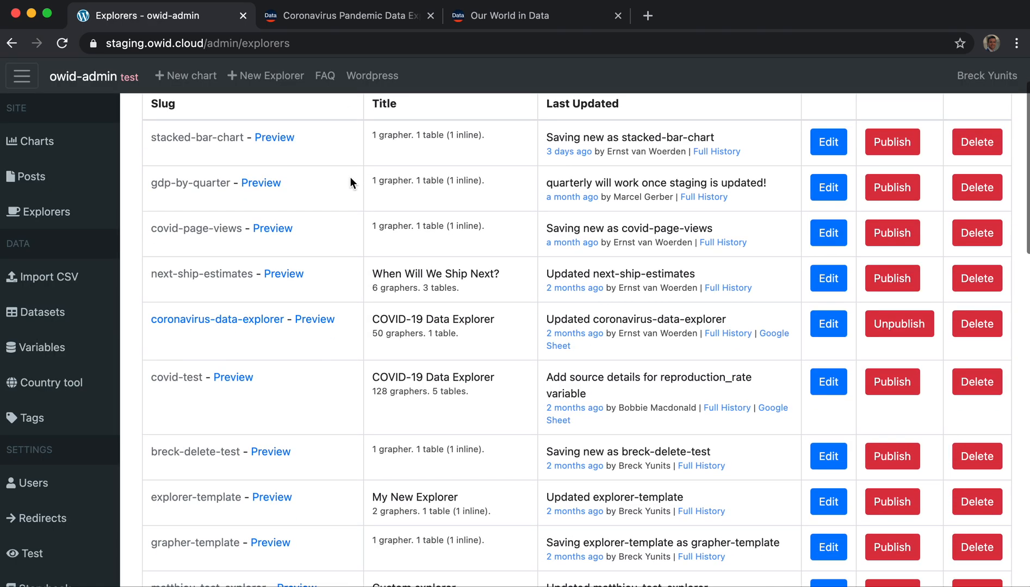
pyautogui.moveTo(828, 324)
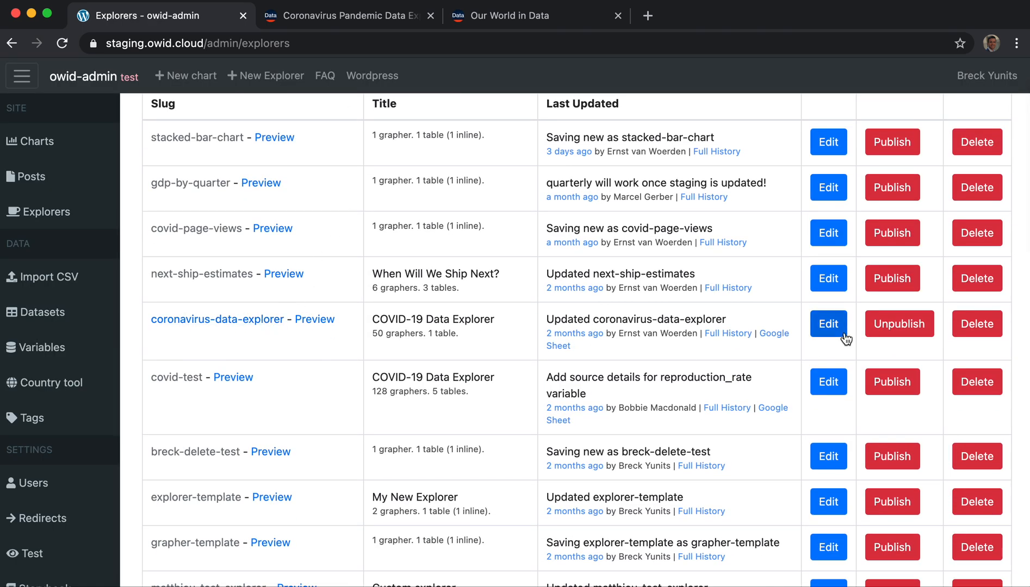
pyautogui.click(828, 323)
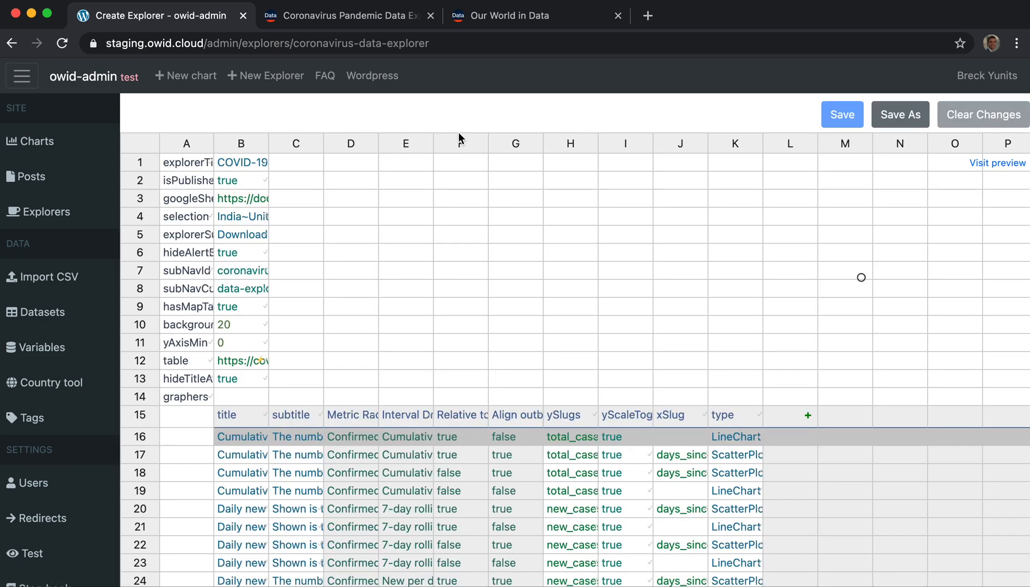
# - On the live explorer, chart biweekly confirmed deaths instead of daily cases
pyautogui.click(342, 16)
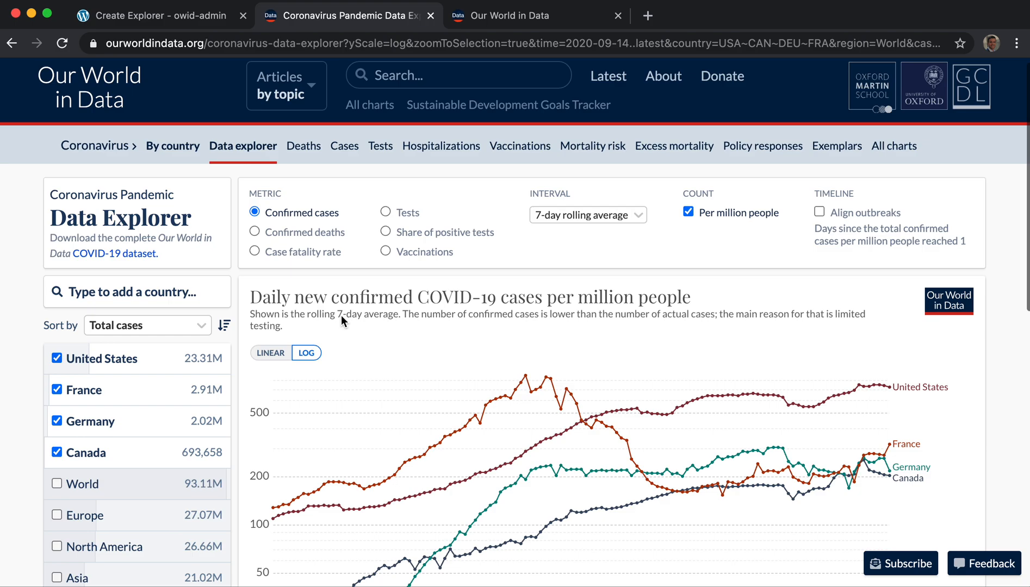
pyautogui.scroll(-3)
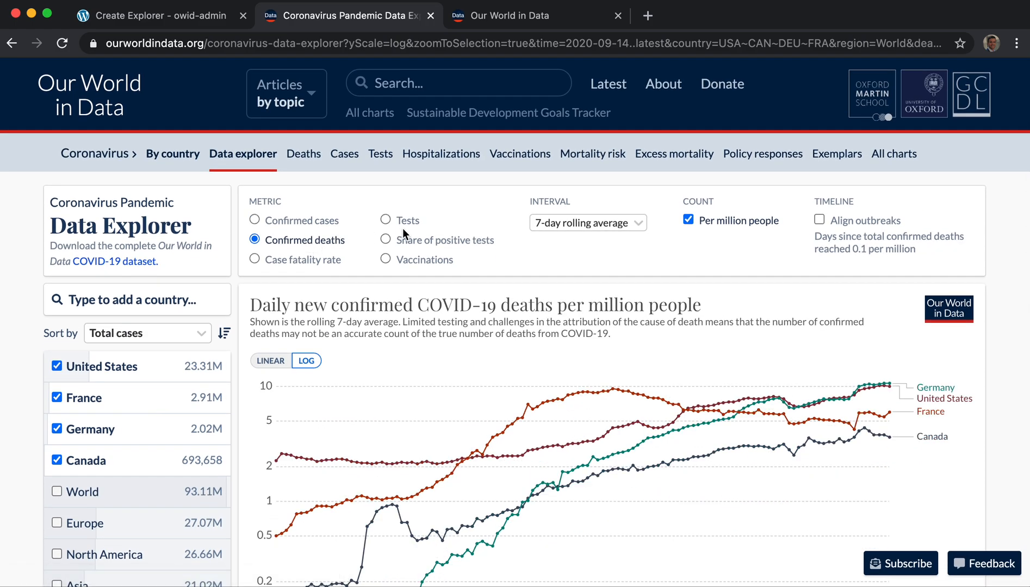
pyautogui.click(386, 259)
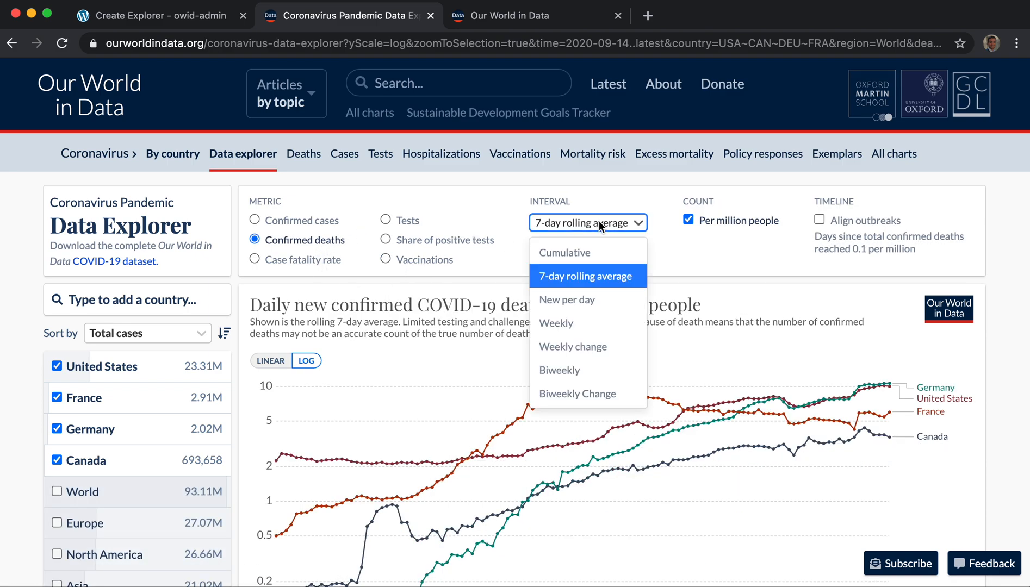
pyautogui.click(558, 369)
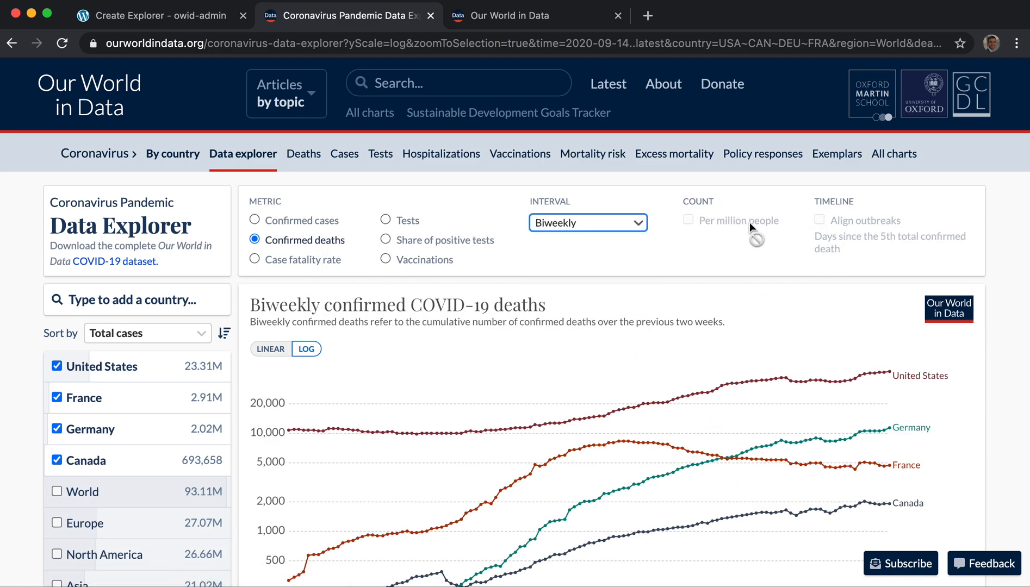
pyautogui.scroll(-3)
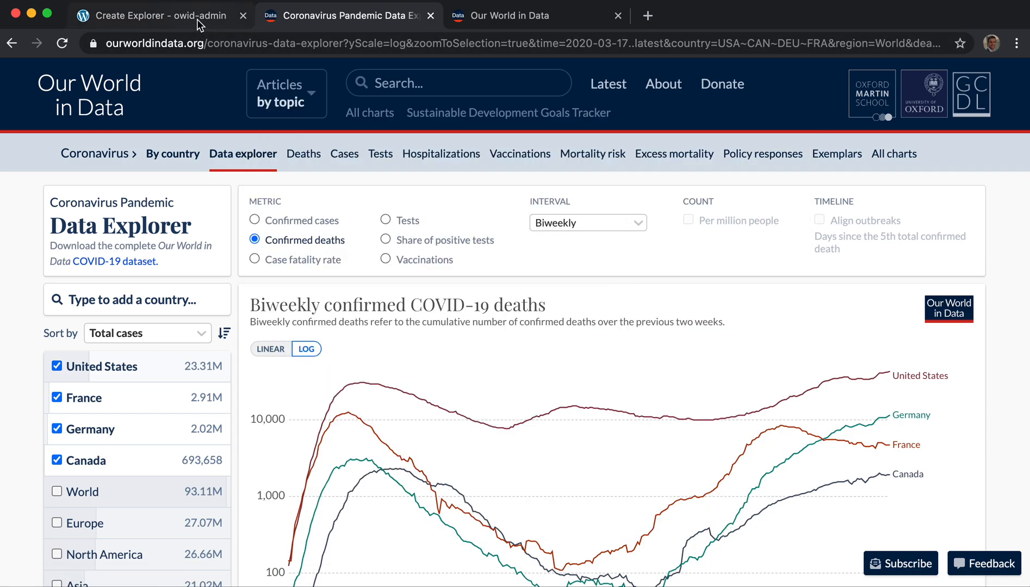
# - Auto-fit column A of the coronavirus-data-explorer sheet and scroll to its column-definitions table
pyautogui.click(158, 16)
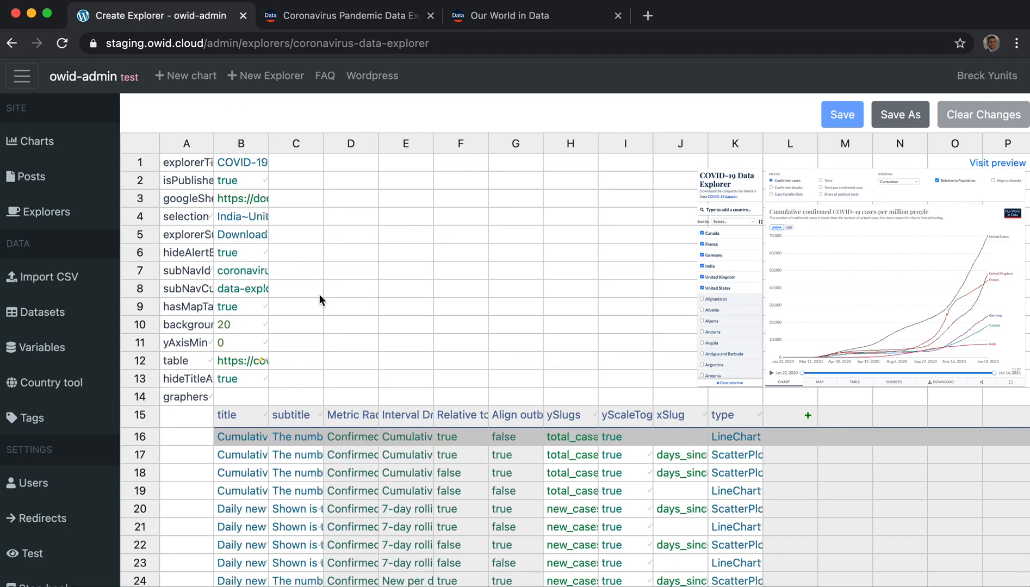
pyautogui.scroll(-3)
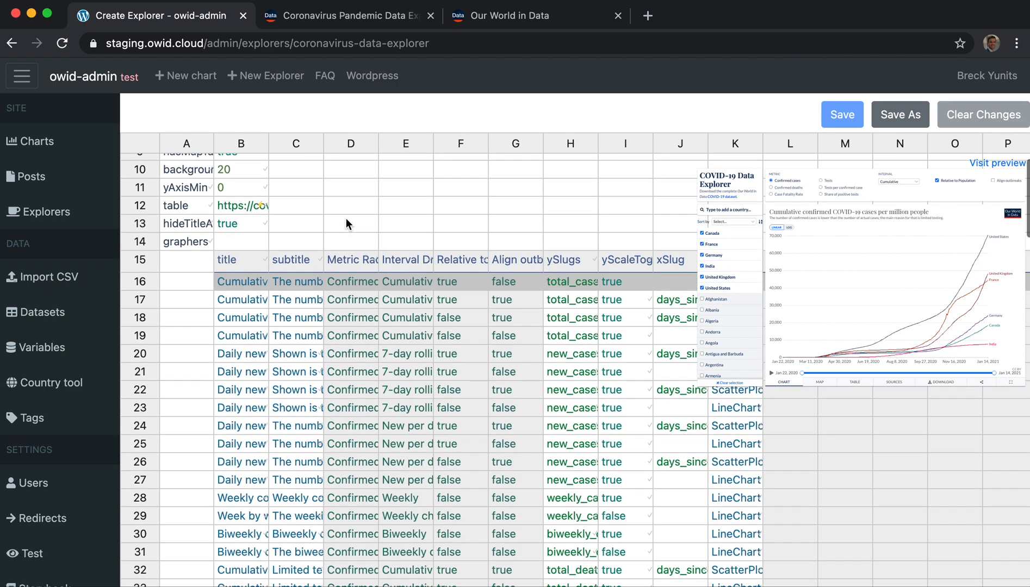
pyautogui.scroll(-3)
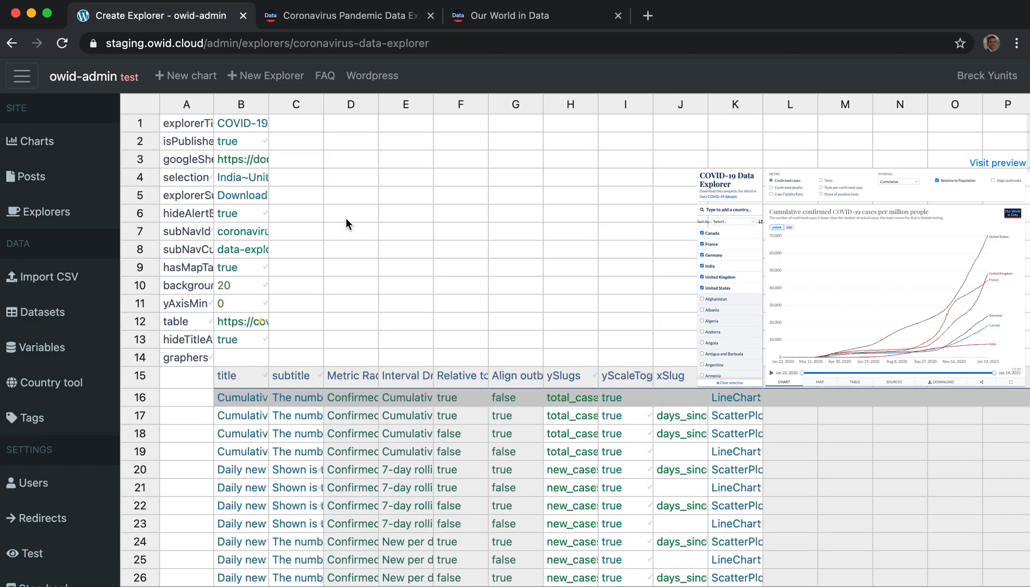
pyautogui.click(350, 302)
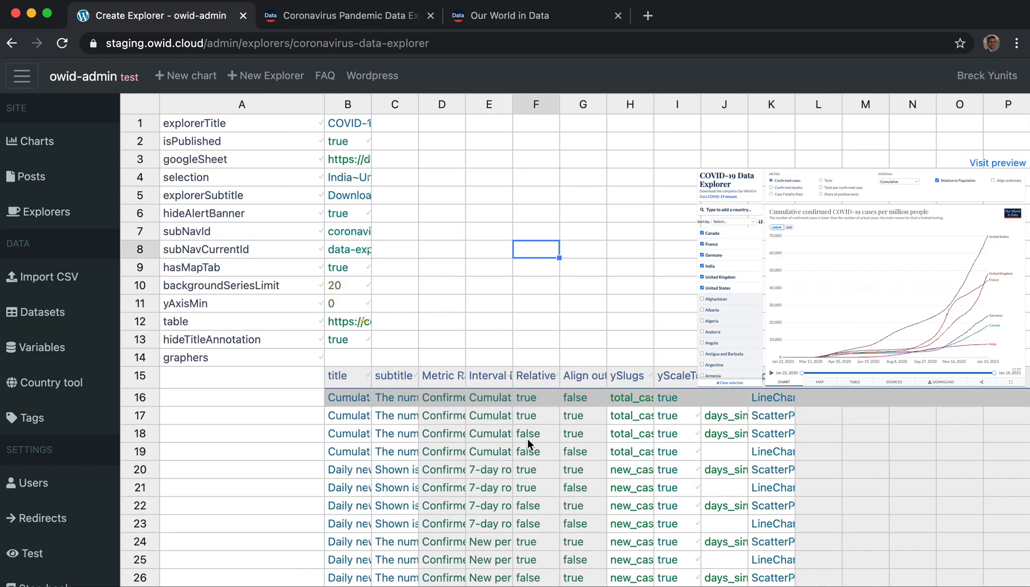
pyautogui.scroll(-3)
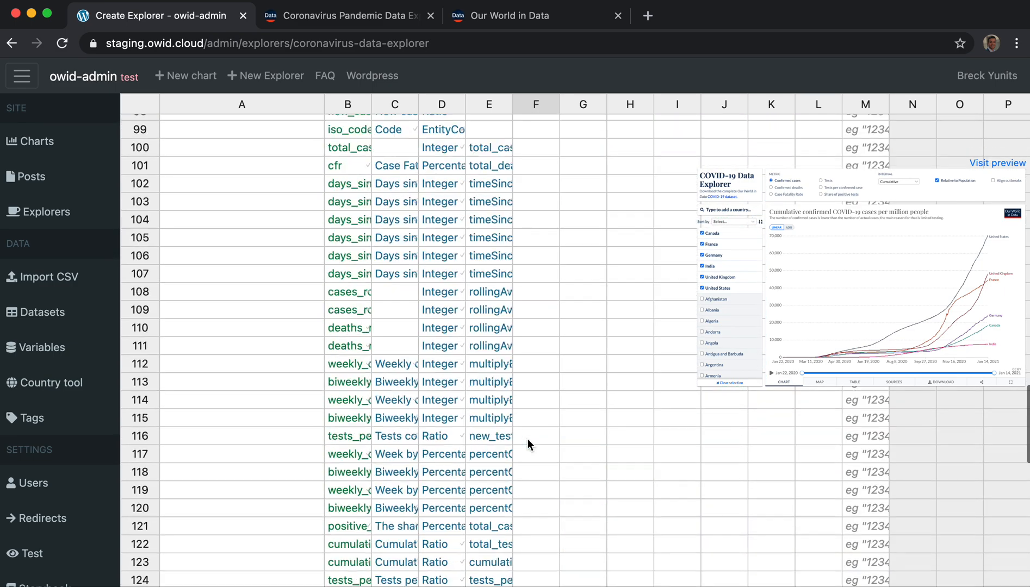